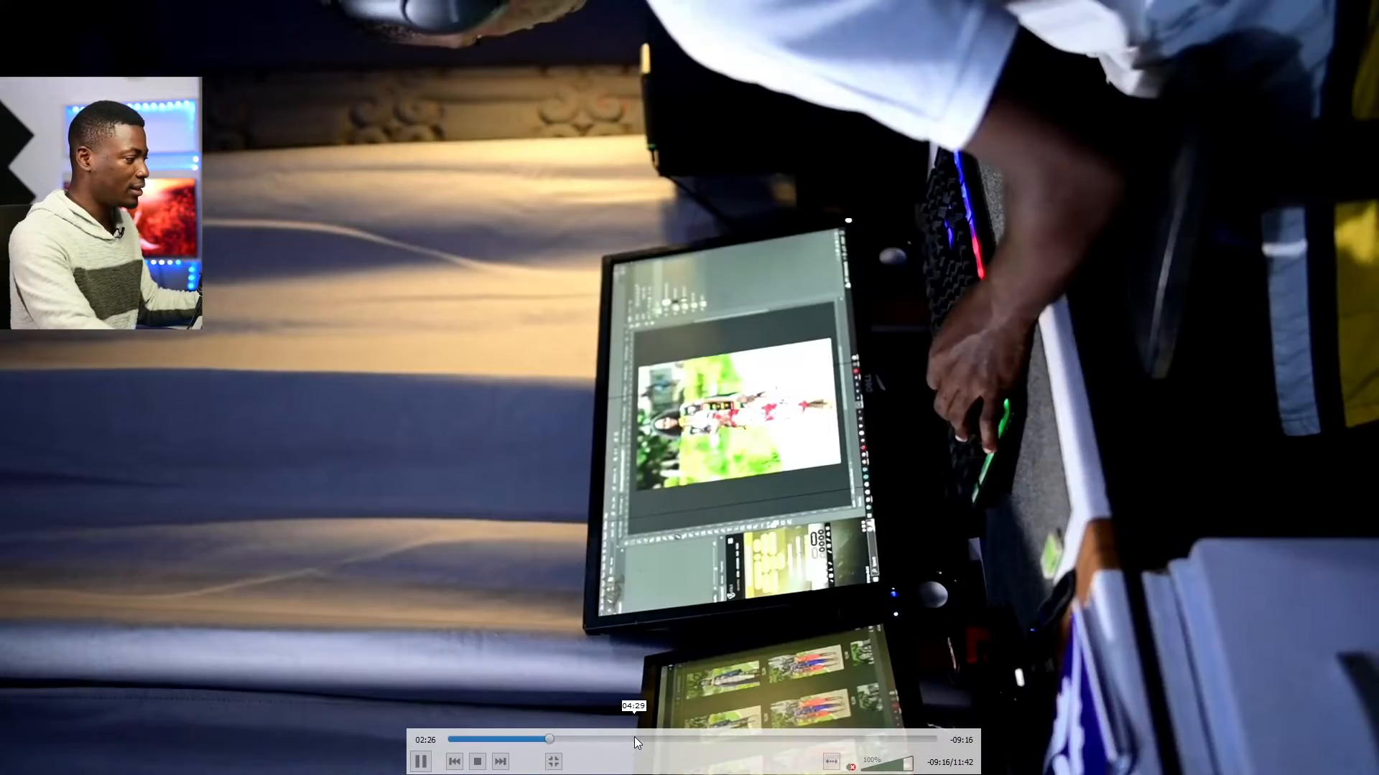
Step: Scrub forward through the sideways desk clip in VLC to preview it
{"action": "left_click_drag", "start_coordinate": [549, 739], "coordinate": [737, 739]}
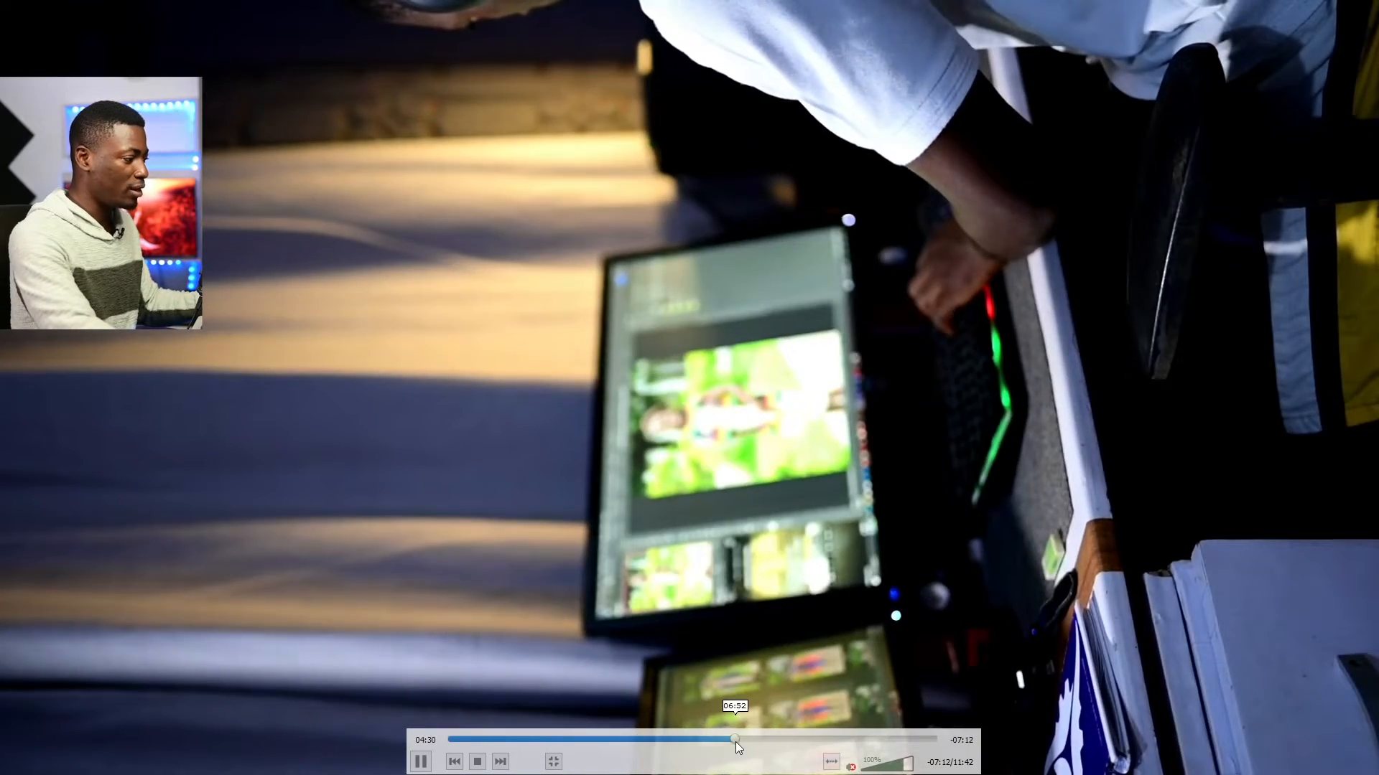
{"action": "left_click_drag", "start_coordinate": [734, 739], "coordinate": [831, 740]}
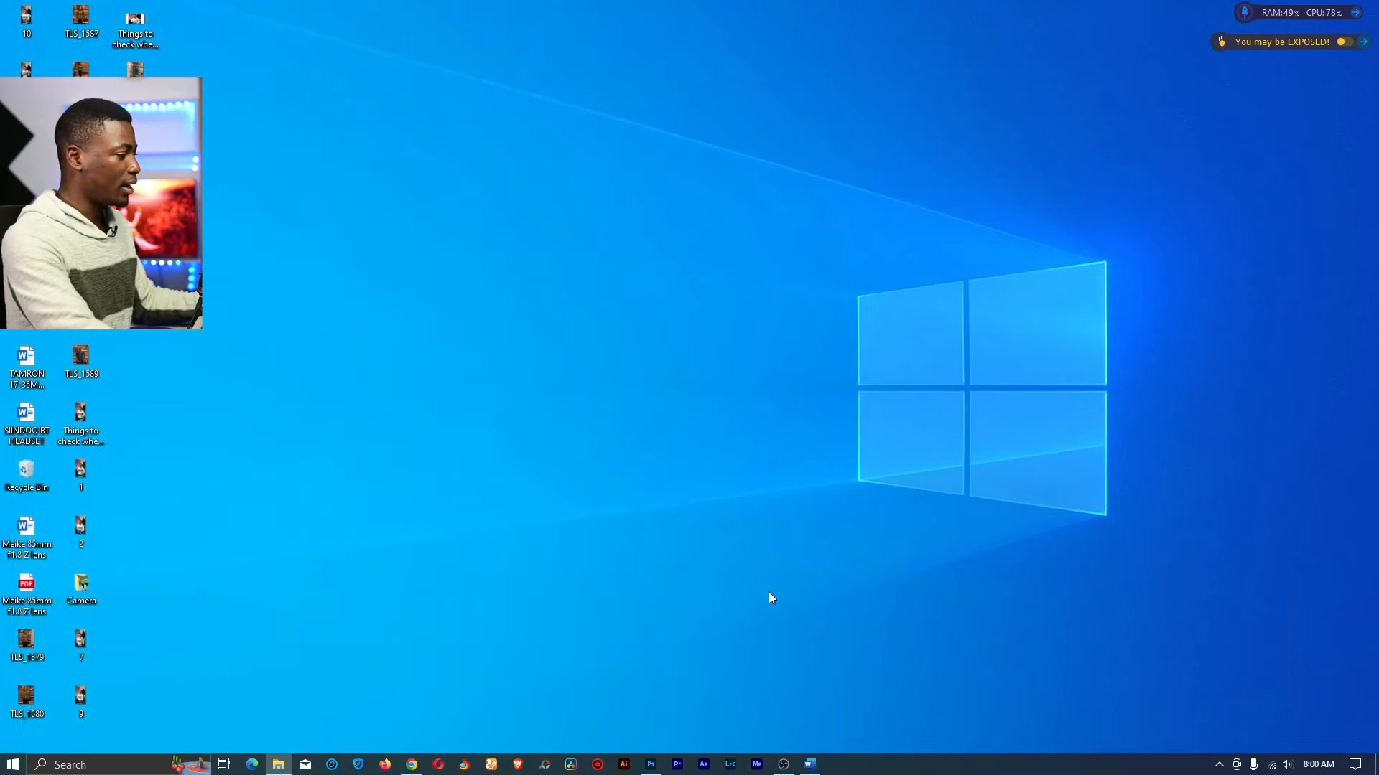
Step: Launch Photoshop and open the TLS_5520 desk clip onto the timeline
{"action": "left_click", "coordinate": [649, 764]}
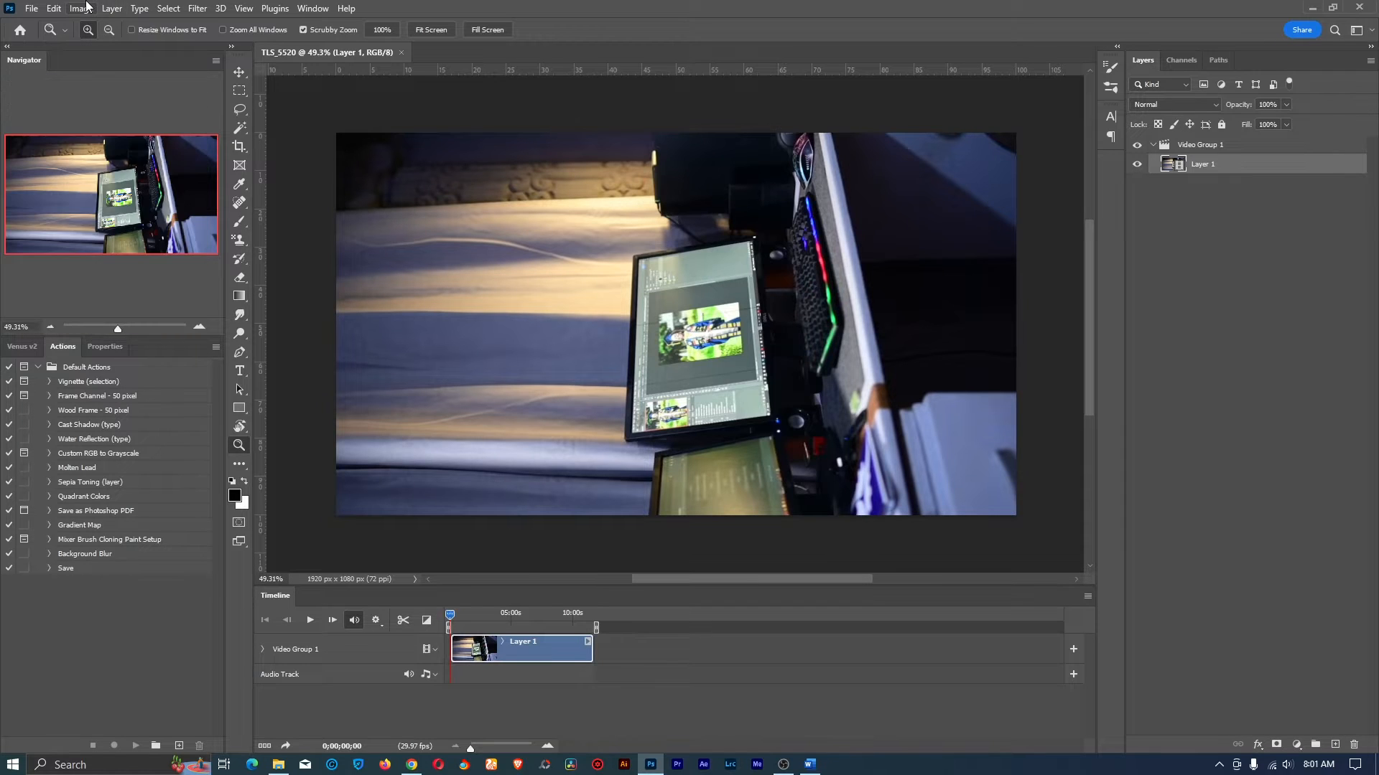
Step: Rotate the canvas 90° clockwise into an upright 1080×1920 frame
{"action": "left_click", "coordinate": [80, 7]}
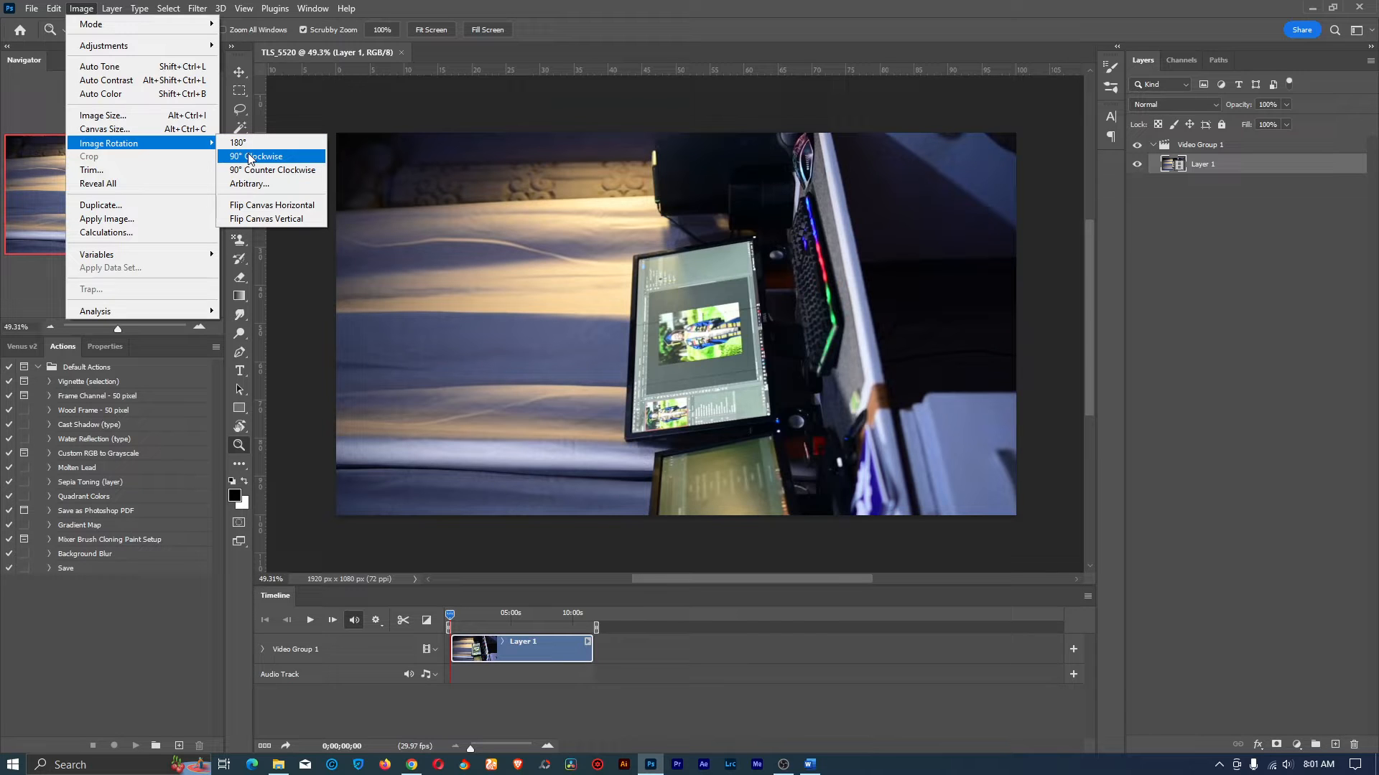
{"action": "left_click", "coordinate": [255, 156]}
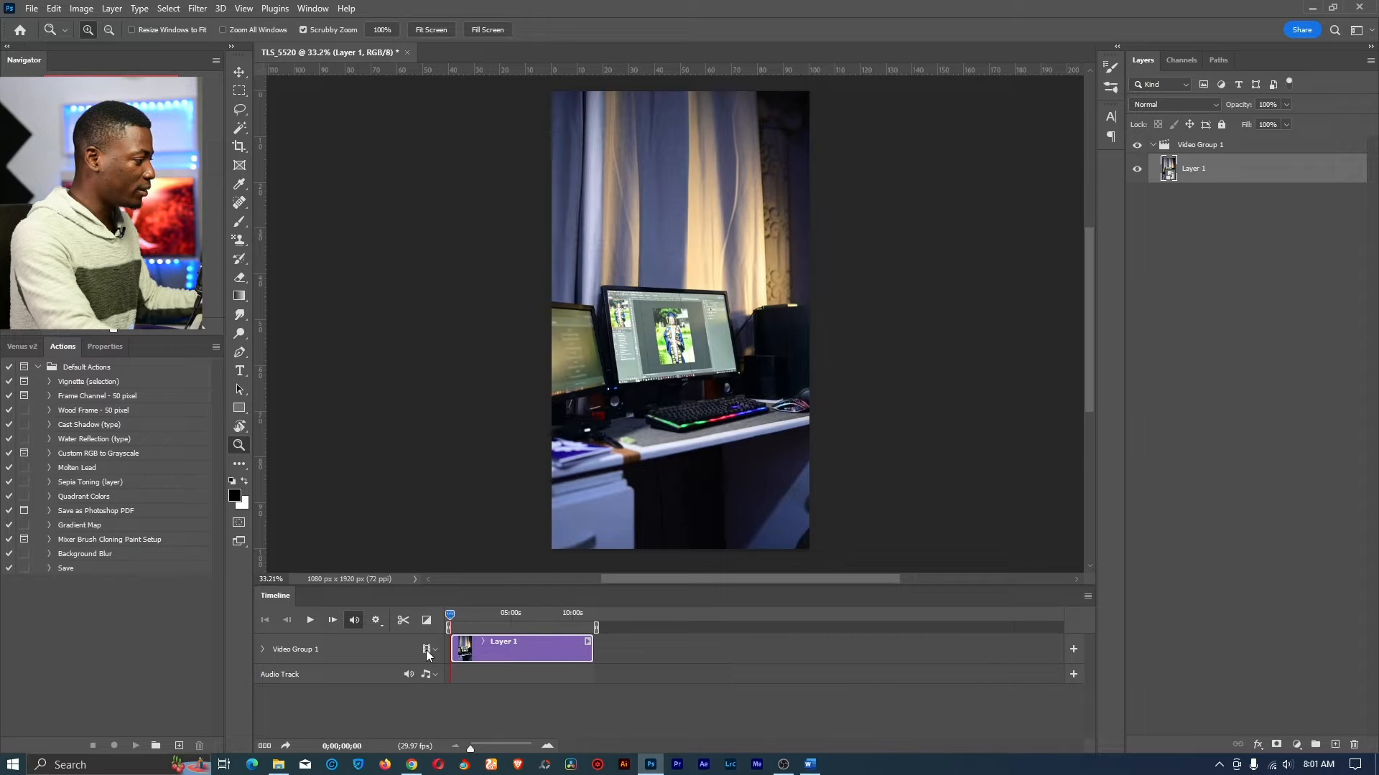
{"action": "left_click", "coordinate": [427, 649]}
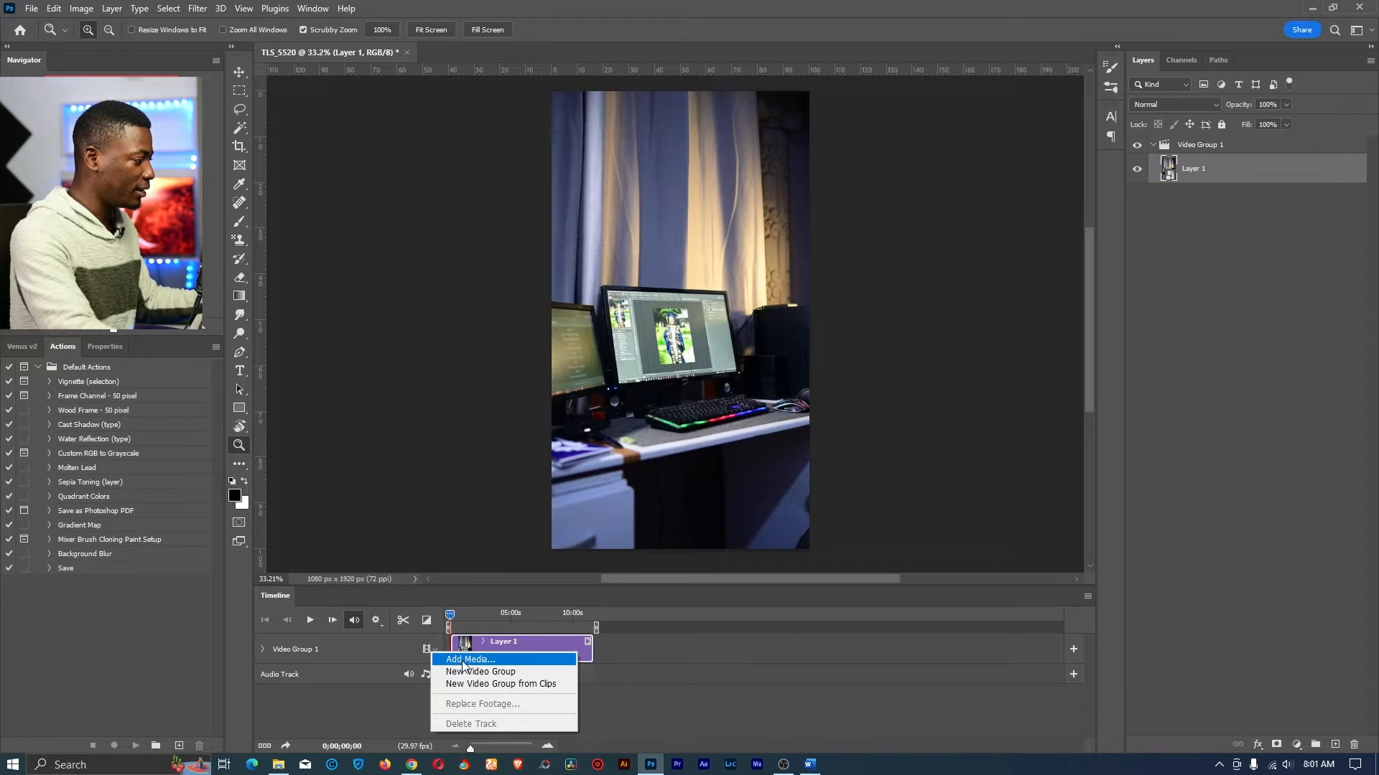
{"action": "left_click", "coordinate": [471, 659]}
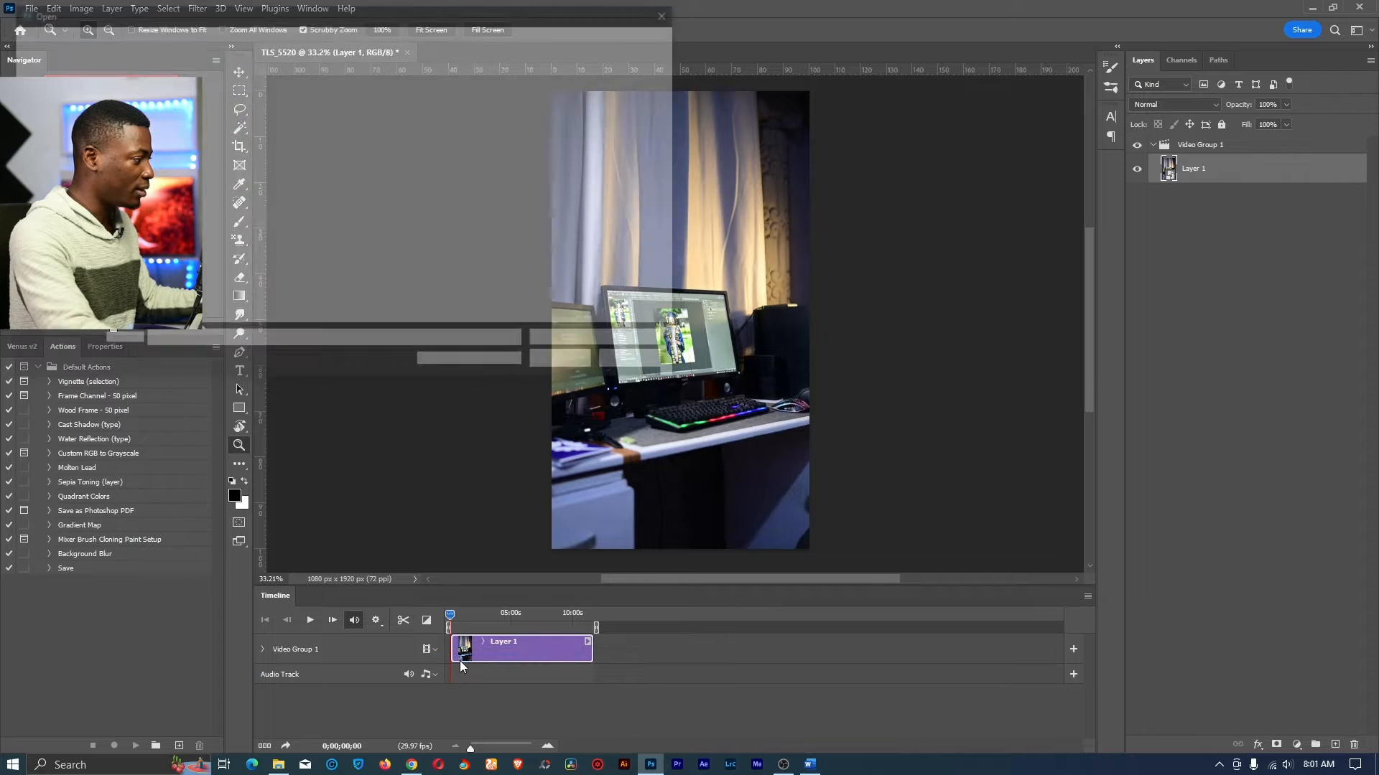
{"action": "left_click", "coordinate": [31, 8]}
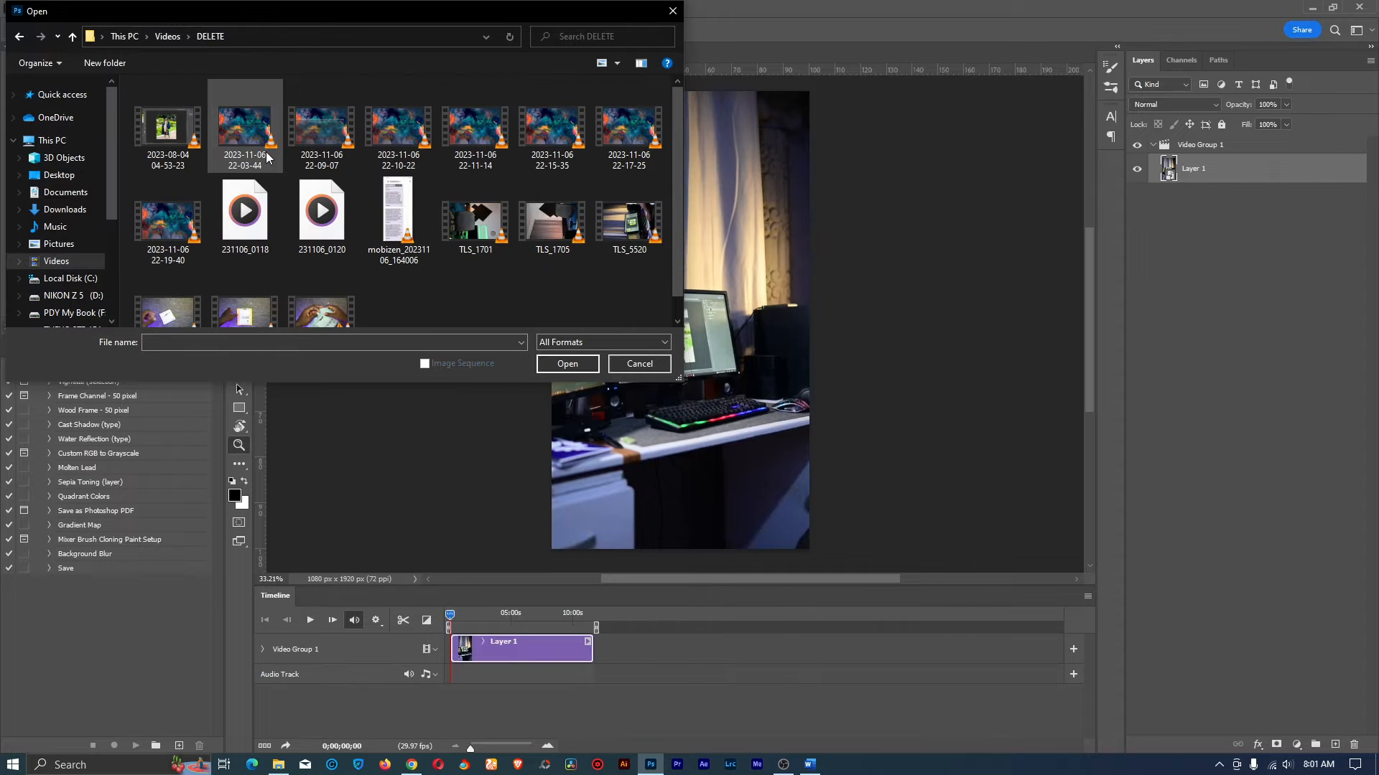
{"action": "left_click", "coordinate": [167, 128]}
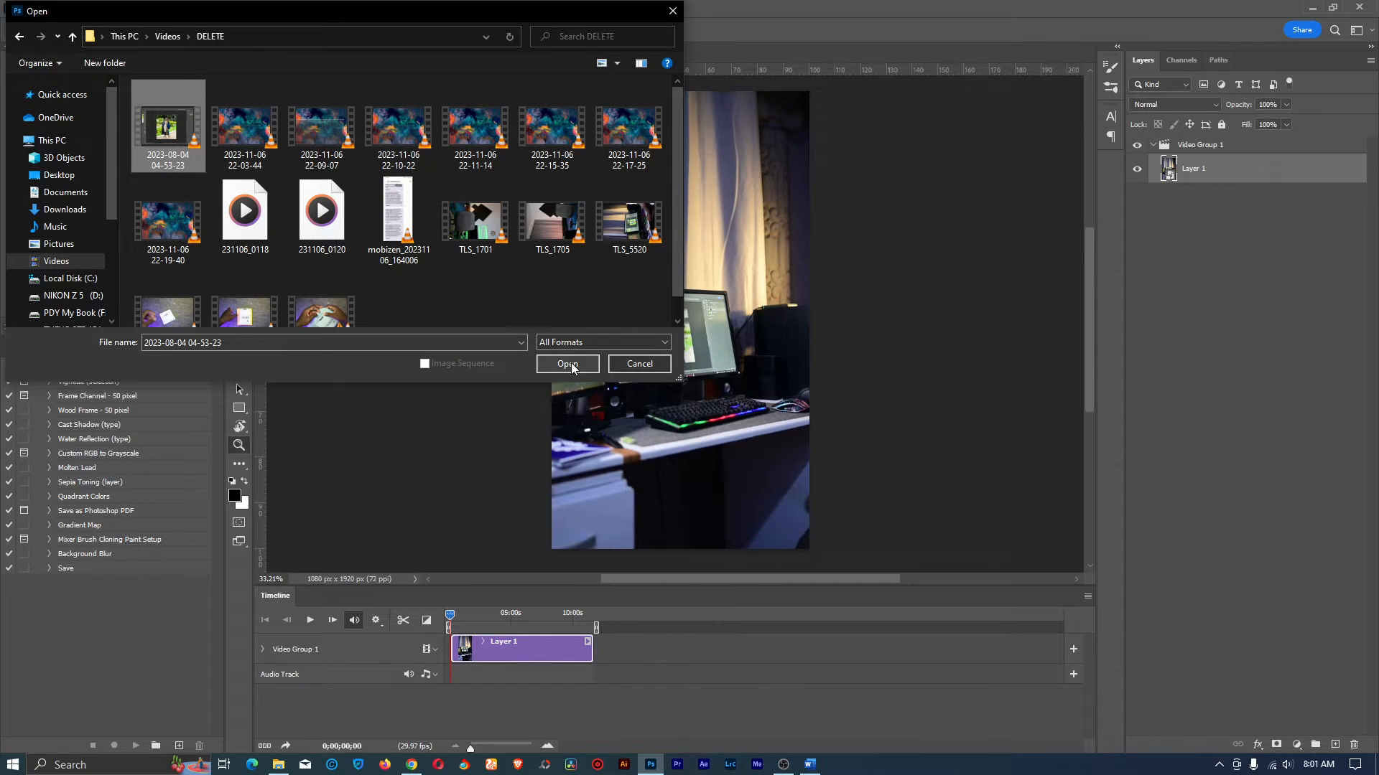
{"action": "left_click", "coordinate": [568, 364]}
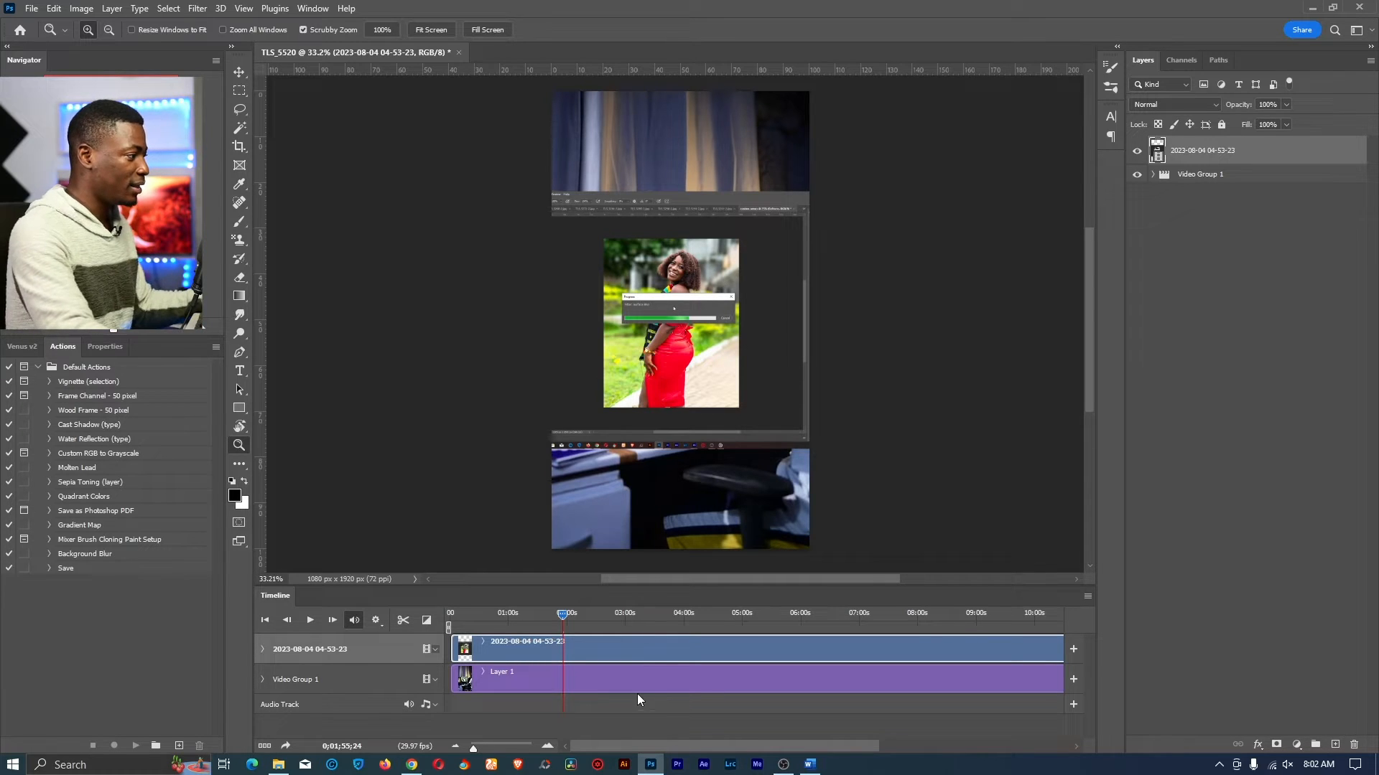
{"action": "mouse_move", "coordinate": [577, 622]}
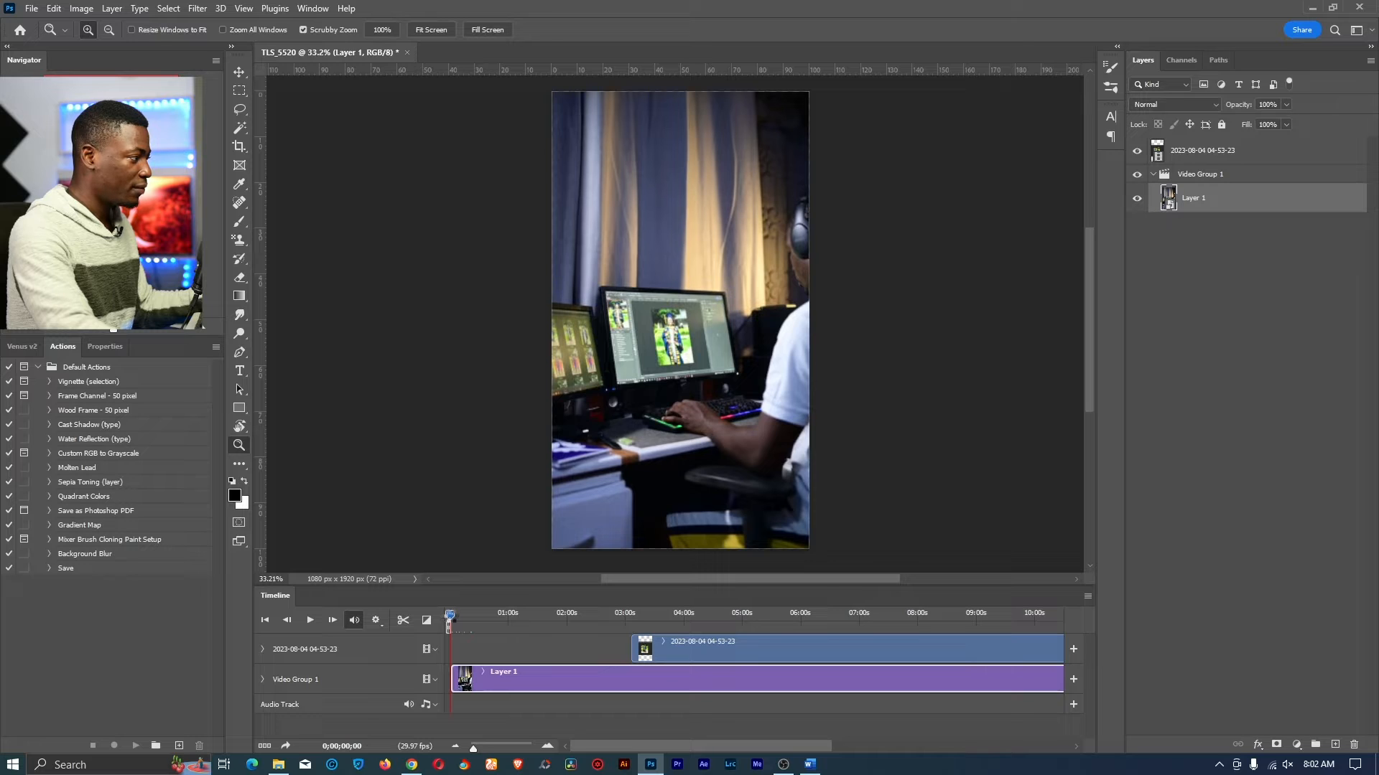
Step: Split both clips at 05:44, removing the earlier parts and shifting the rest to the start
{"action": "left_click", "coordinate": [459, 612]}
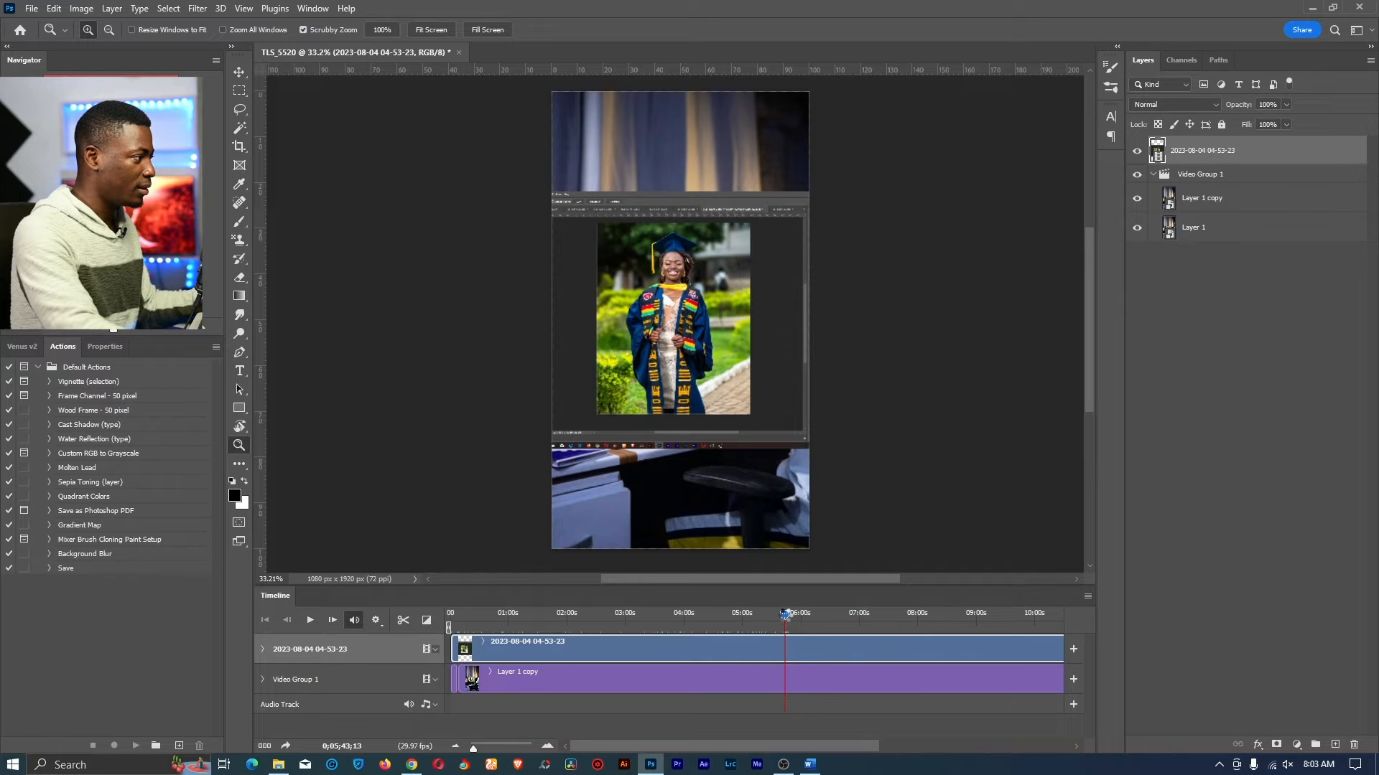
{"action": "left_click", "coordinate": [330, 620]}
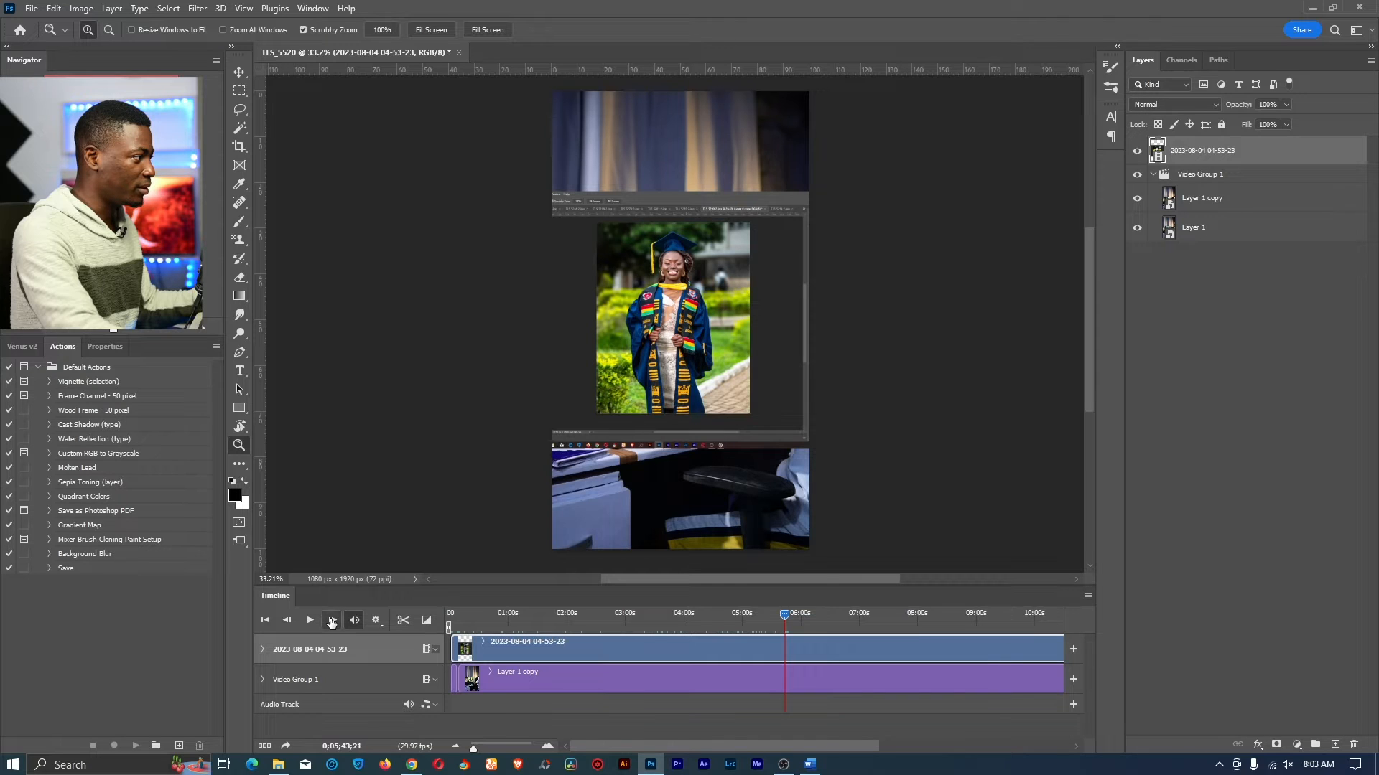
{"action": "left_click", "coordinate": [332, 620]}
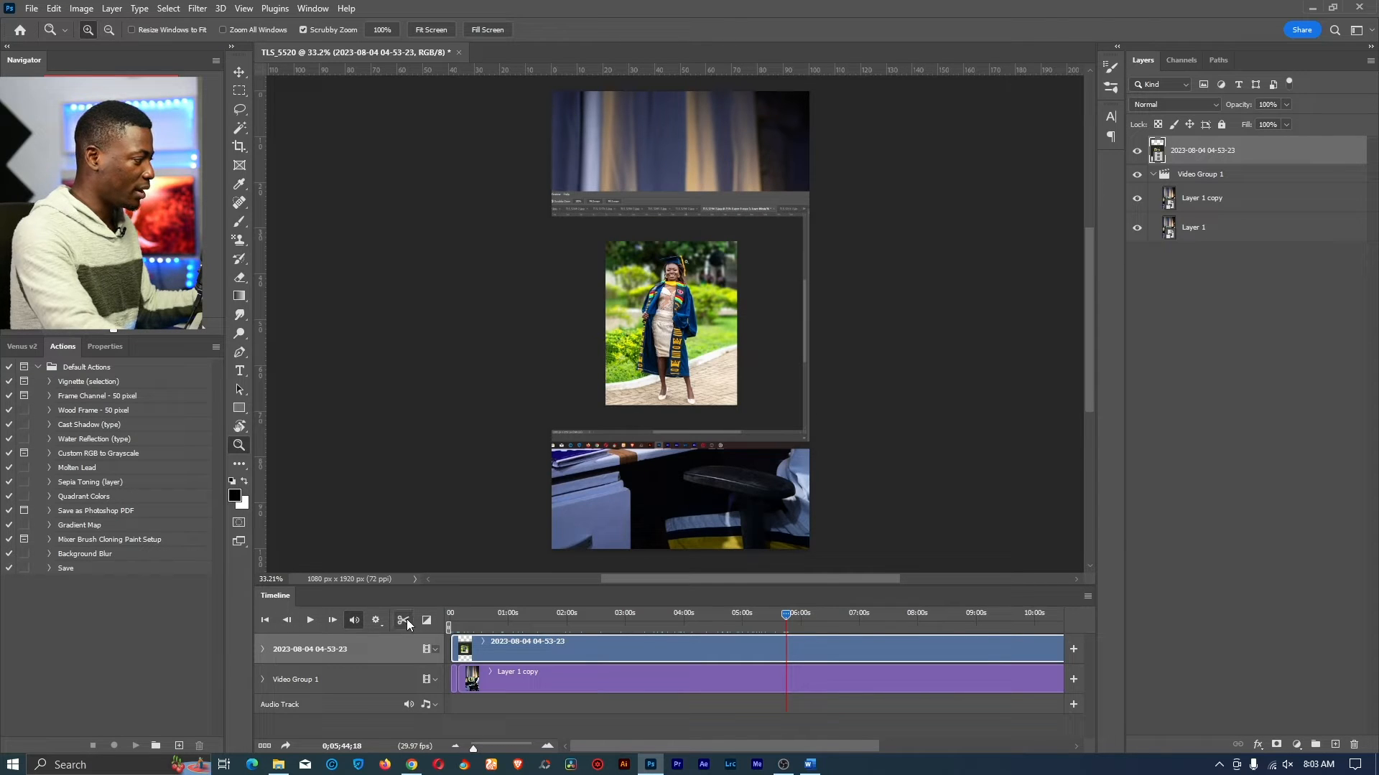
{"action": "left_click", "coordinate": [403, 620]}
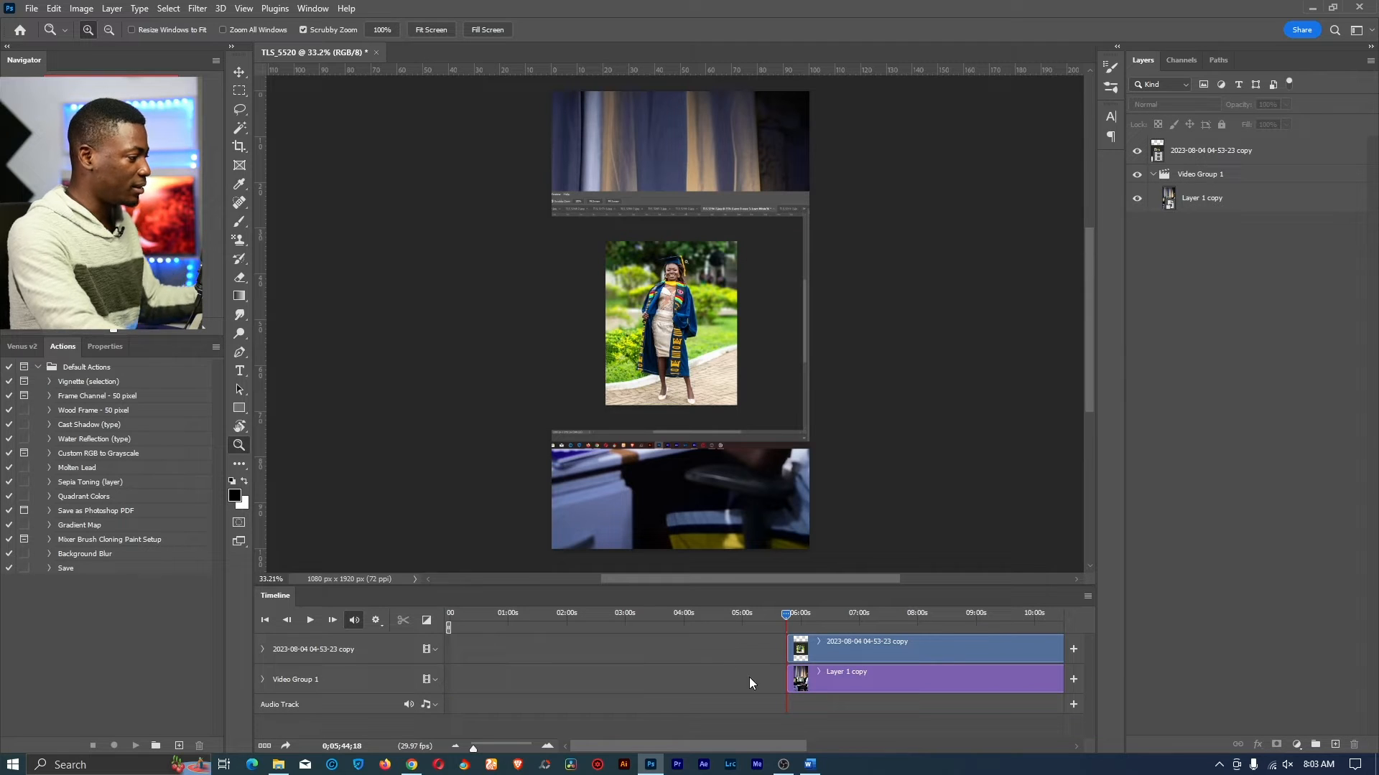
{"action": "left_click", "coordinate": [924, 649]}
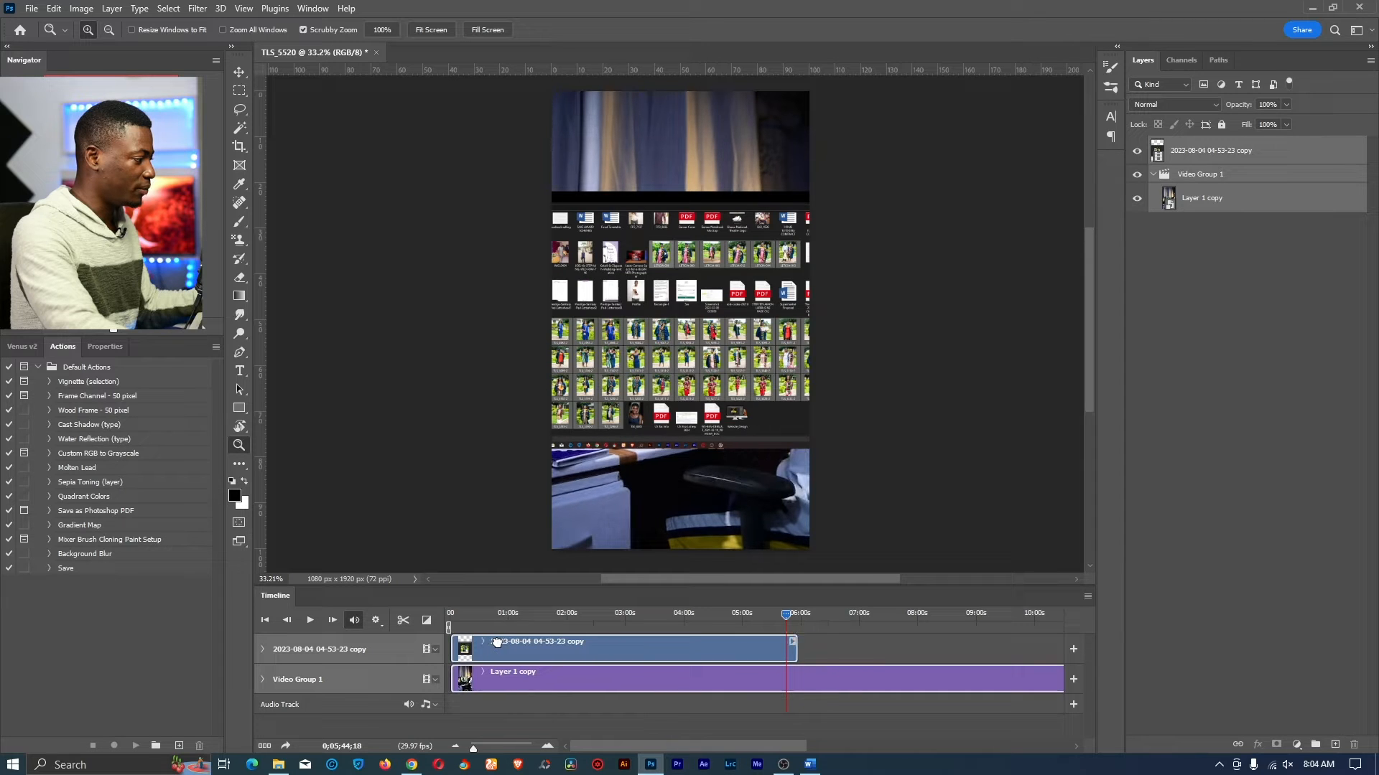
Step: Drag the screen recording clip into place above Video Group 1
{"action": "left_click", "coordinate": [800, 678]}
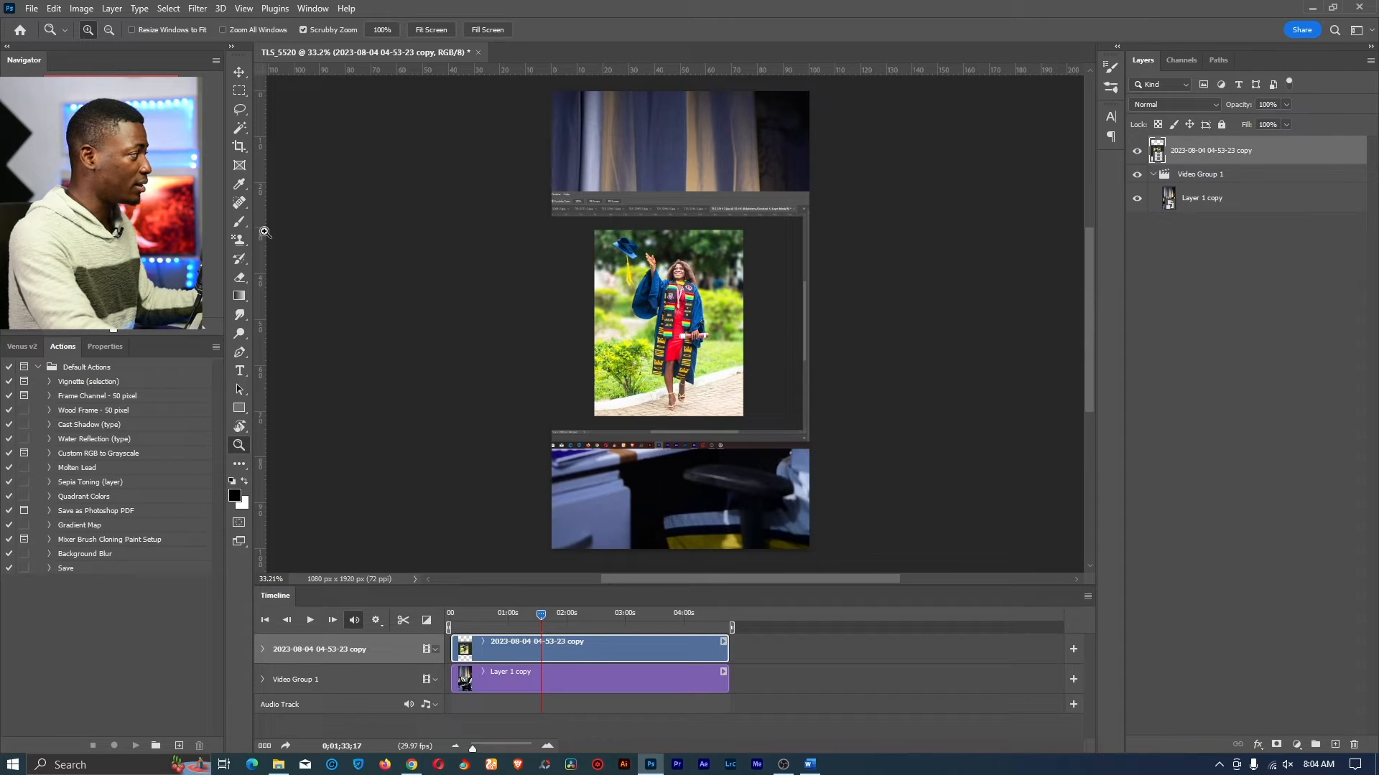
{"action": "left_click", "coordinate": [239, 71]}
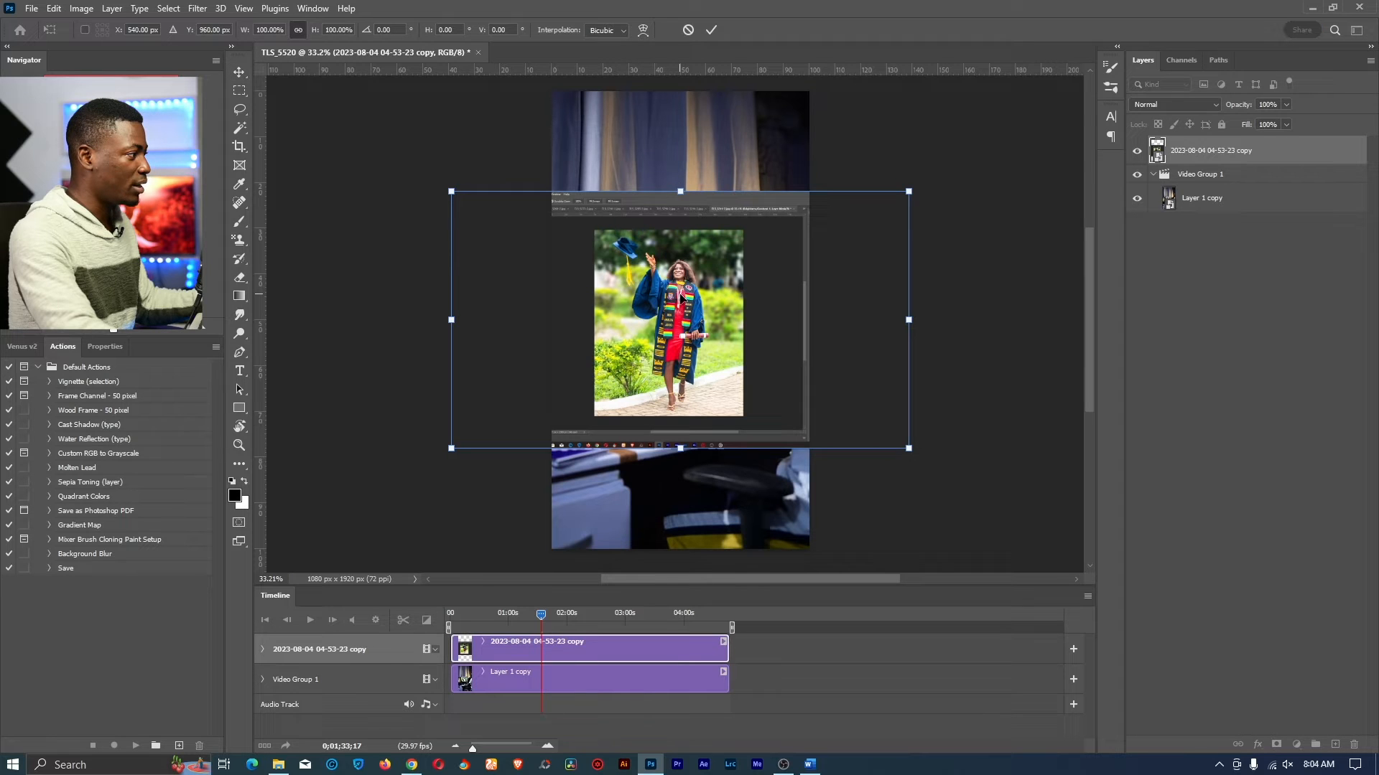
{"action": "left_click_drag", "start_coordinate": [679, 192], "coordinate": [678, 267]}
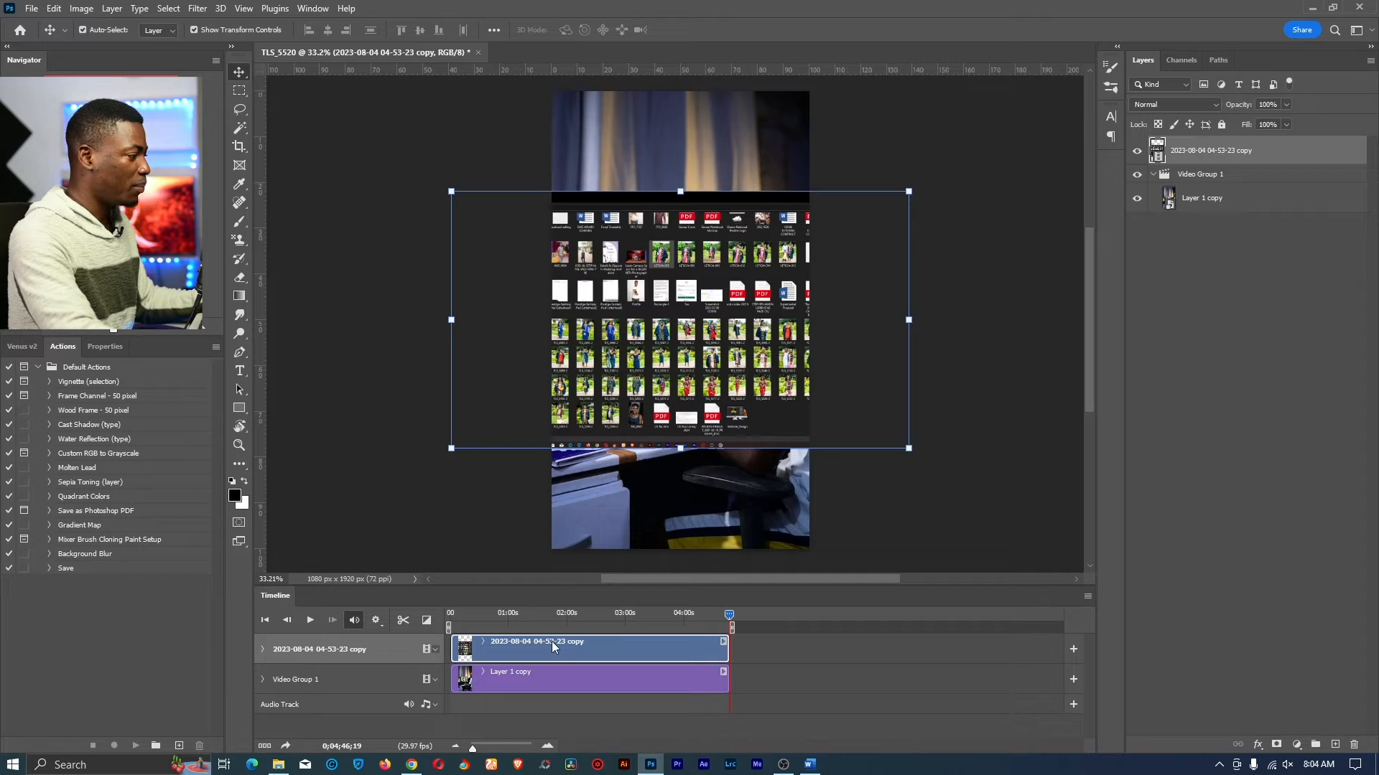
Step: Move the playhead back to about 1:24 and zoom in on the recording
{"action": "left_click", "coordinate": [532, 612]}
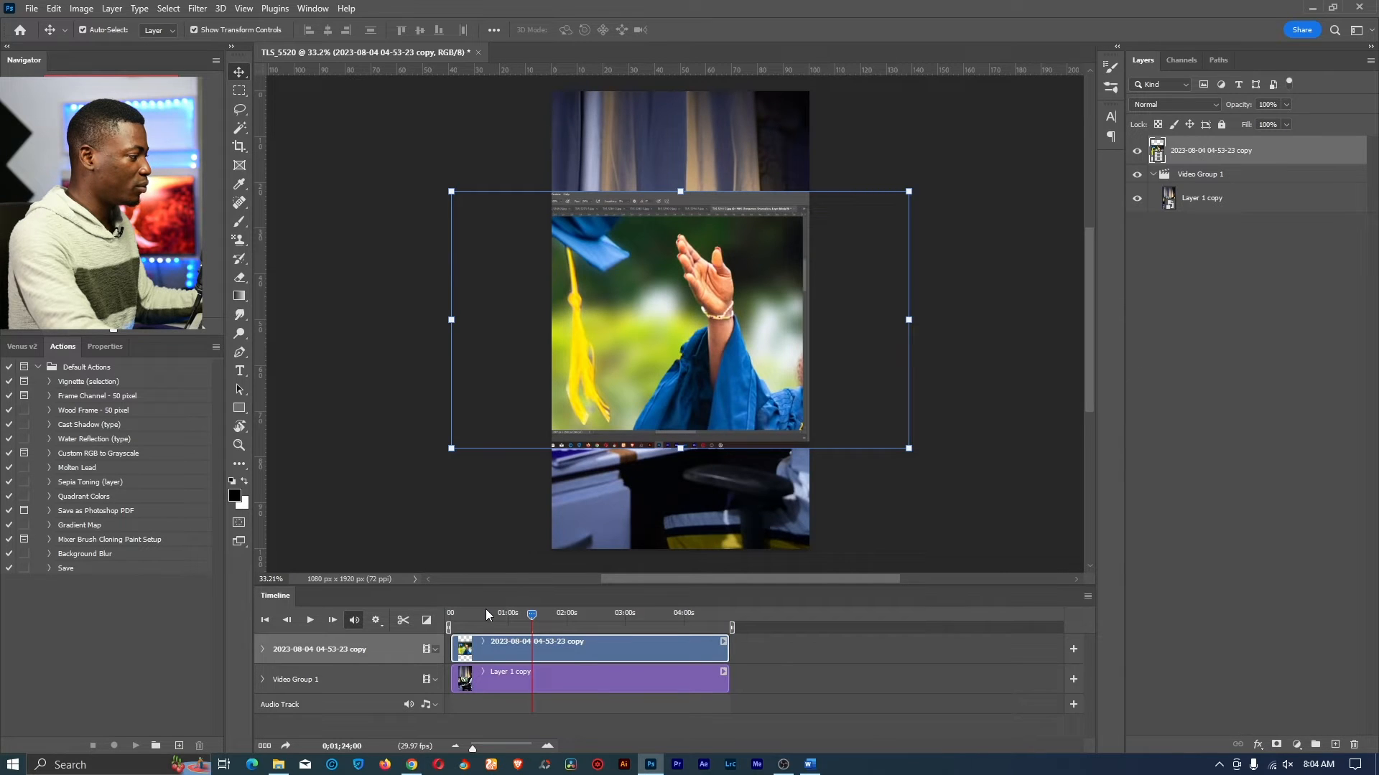
{"action": "left_click_drag", "start_coordinate": [532, 613], "coordinate": [481, 612]}
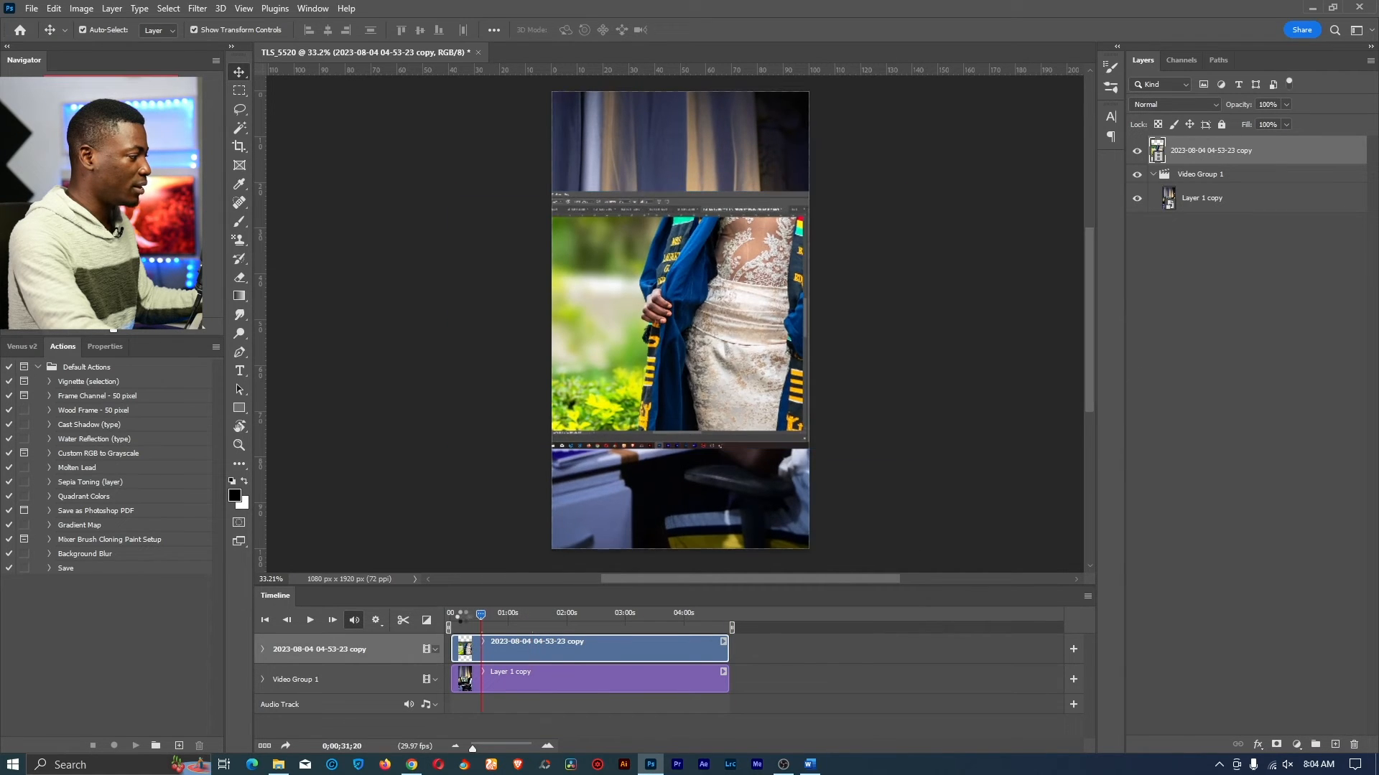
{"action": "left_click", "coordinate": [491, 612]}
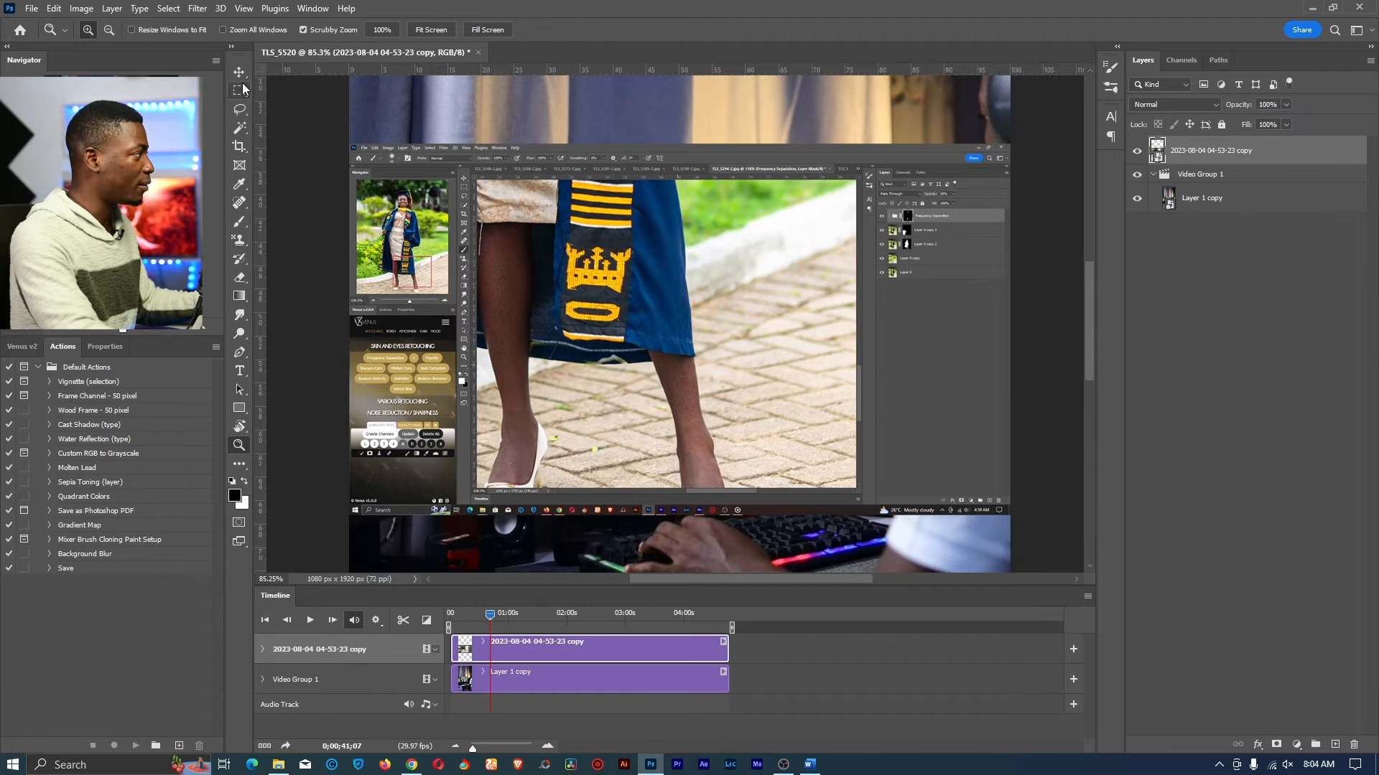
Step: Mask the screen recording to its graduation photo and move it above the monitor
{"action": "left_click", "coordinate": [239, 90]}
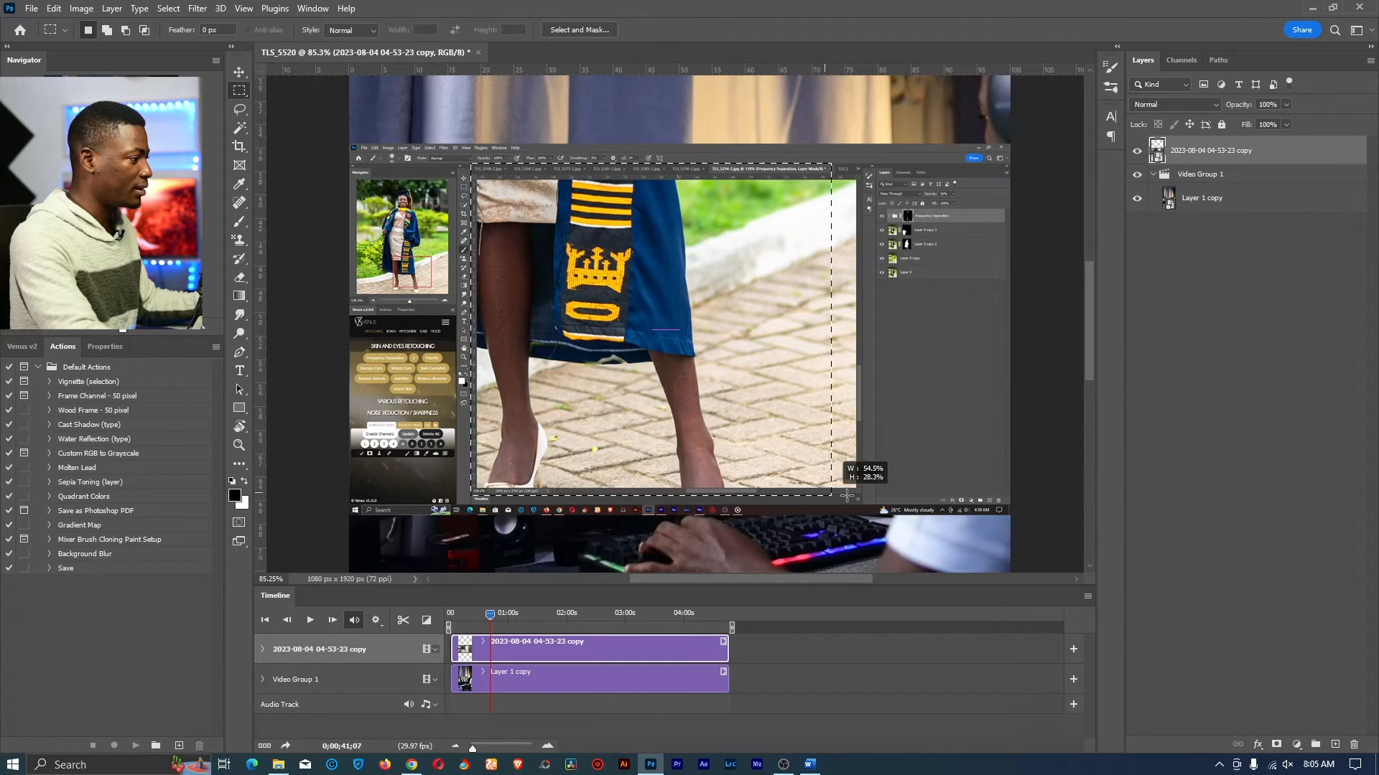
{"action": "left_click_drag", "start_coordinate": [846, 494], "coordinate": [860, 504]}
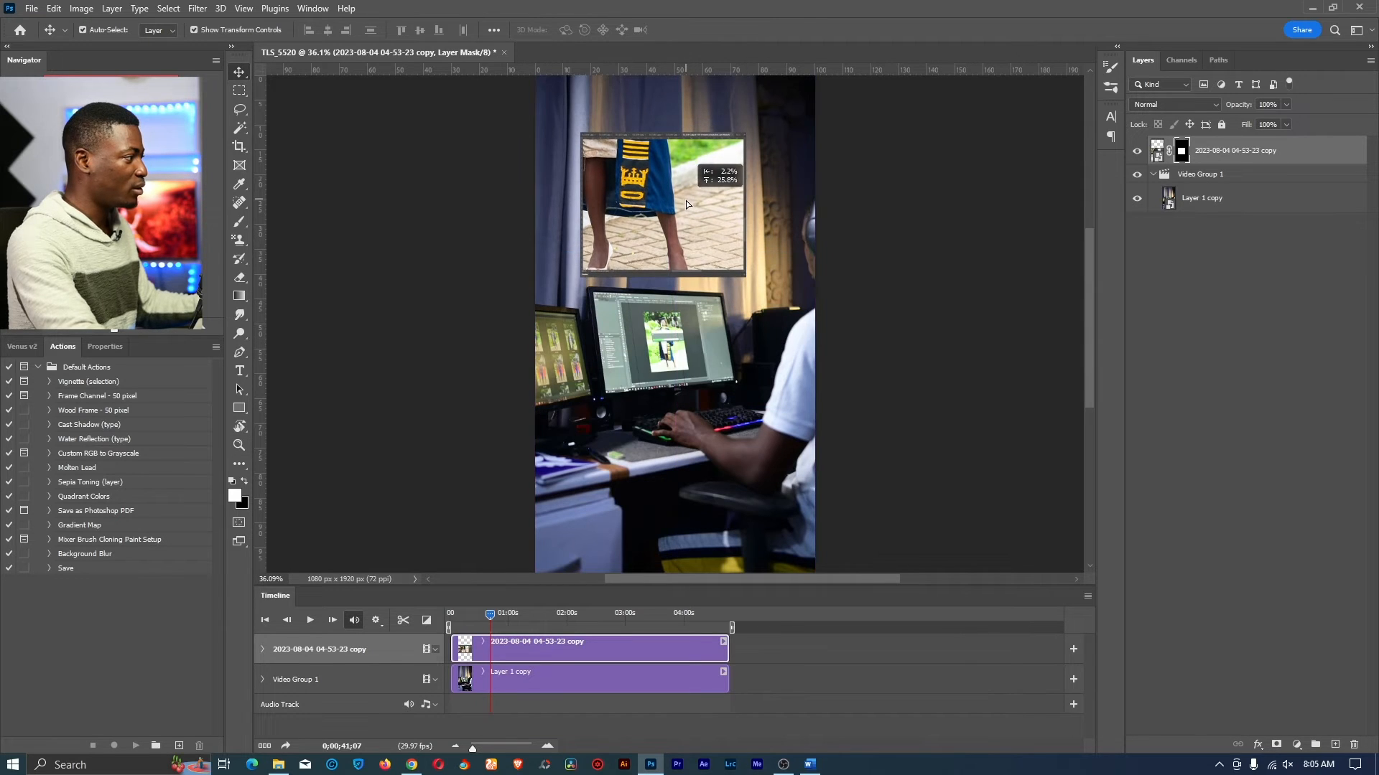
{"action": "left_click_drag", "start_coordinate": [663, 207], "coordinate": [673, 203]}
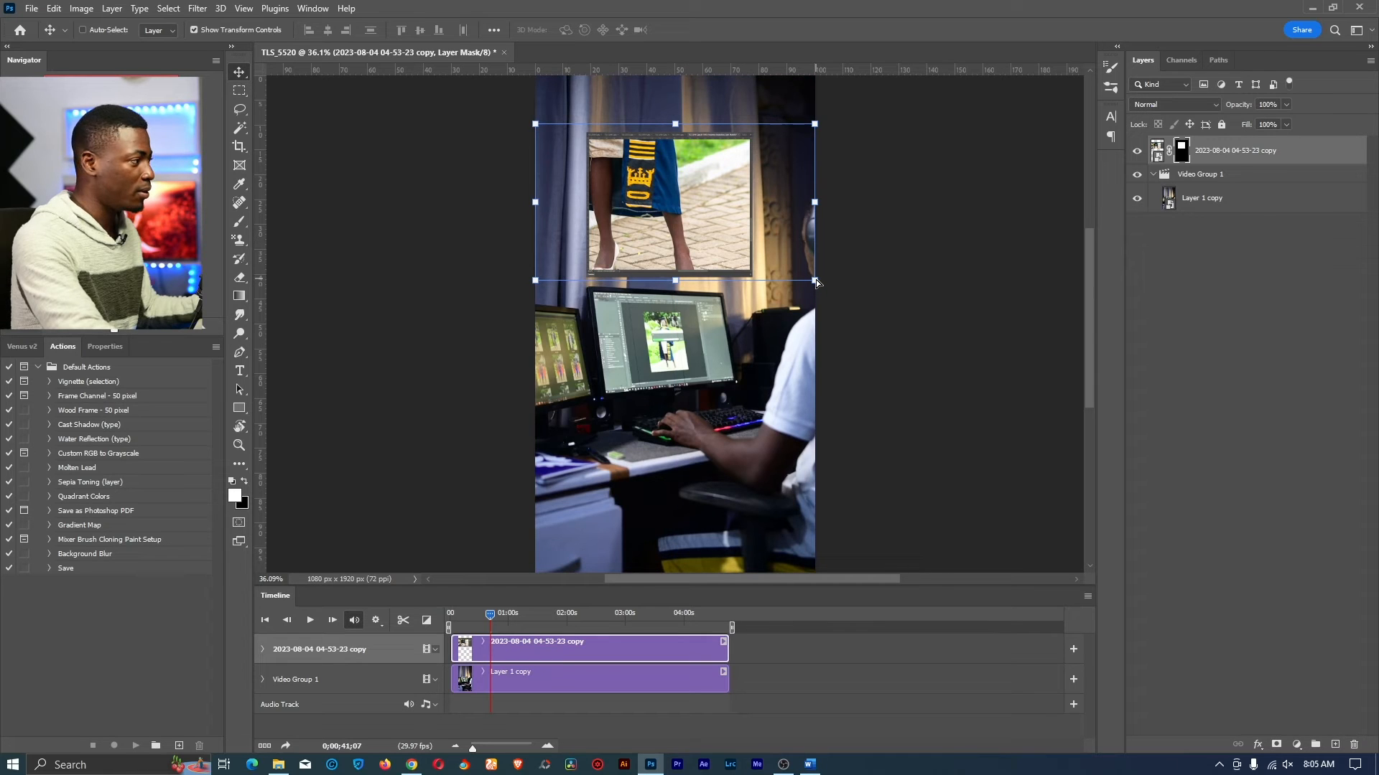
Step: Ctrl-drag the photo's corners to distort it into a tilted perspective
{"action": "left_click_drag", "start_coordinate": [814, 281], "coordinate": [783, 296]}
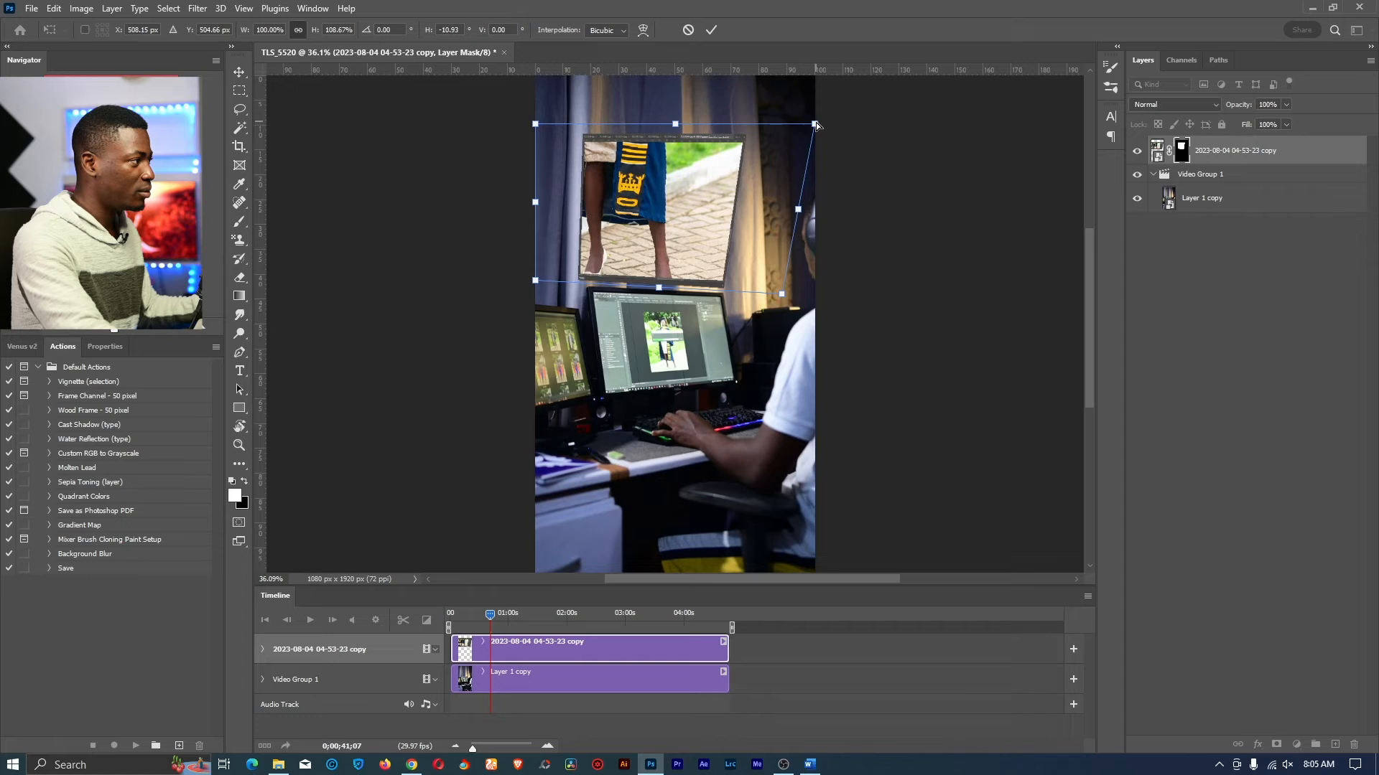
{"action": "left_click_drag", "start_coordinate": [816, 122], "coordinate": [791, 94]}
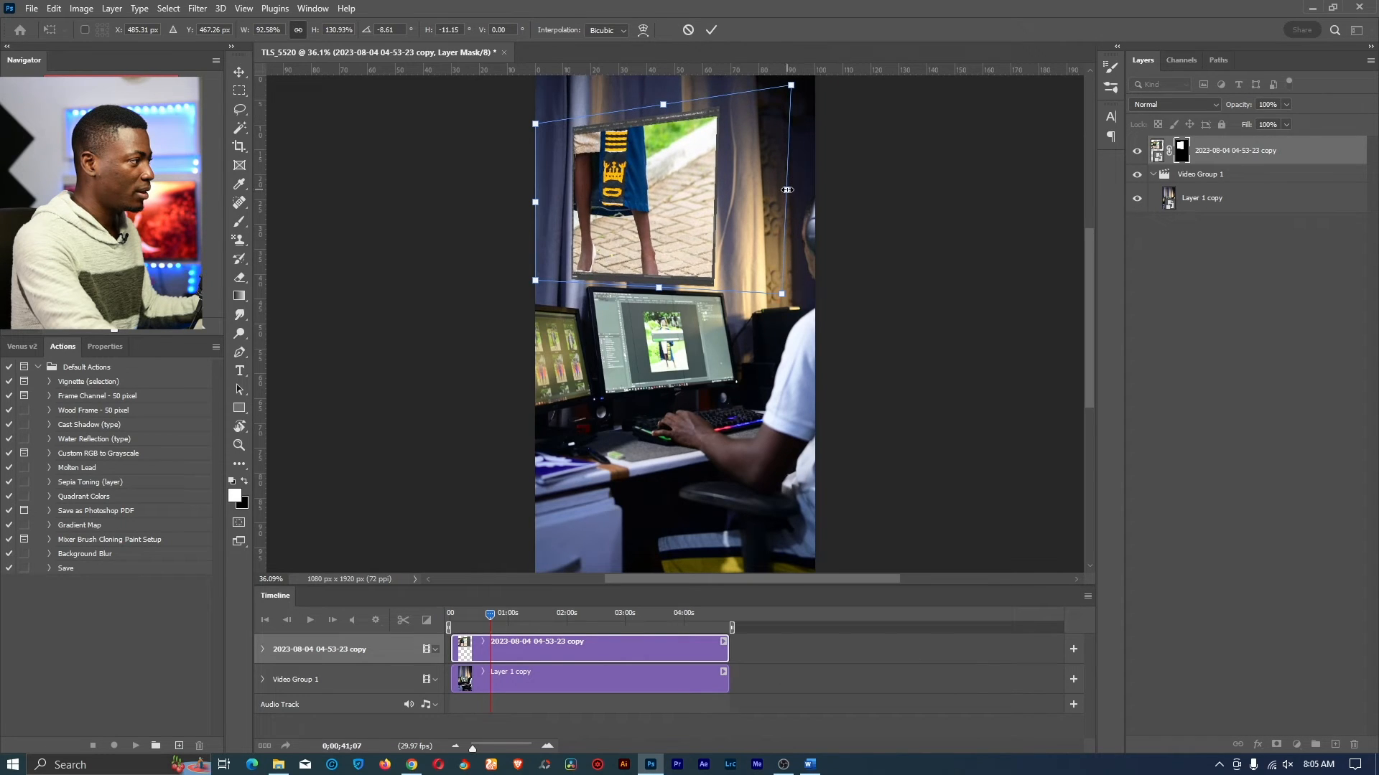
{"action": "left_click_drag", "start_coordinate": [788, 190], "coordinate": [796, 188]}
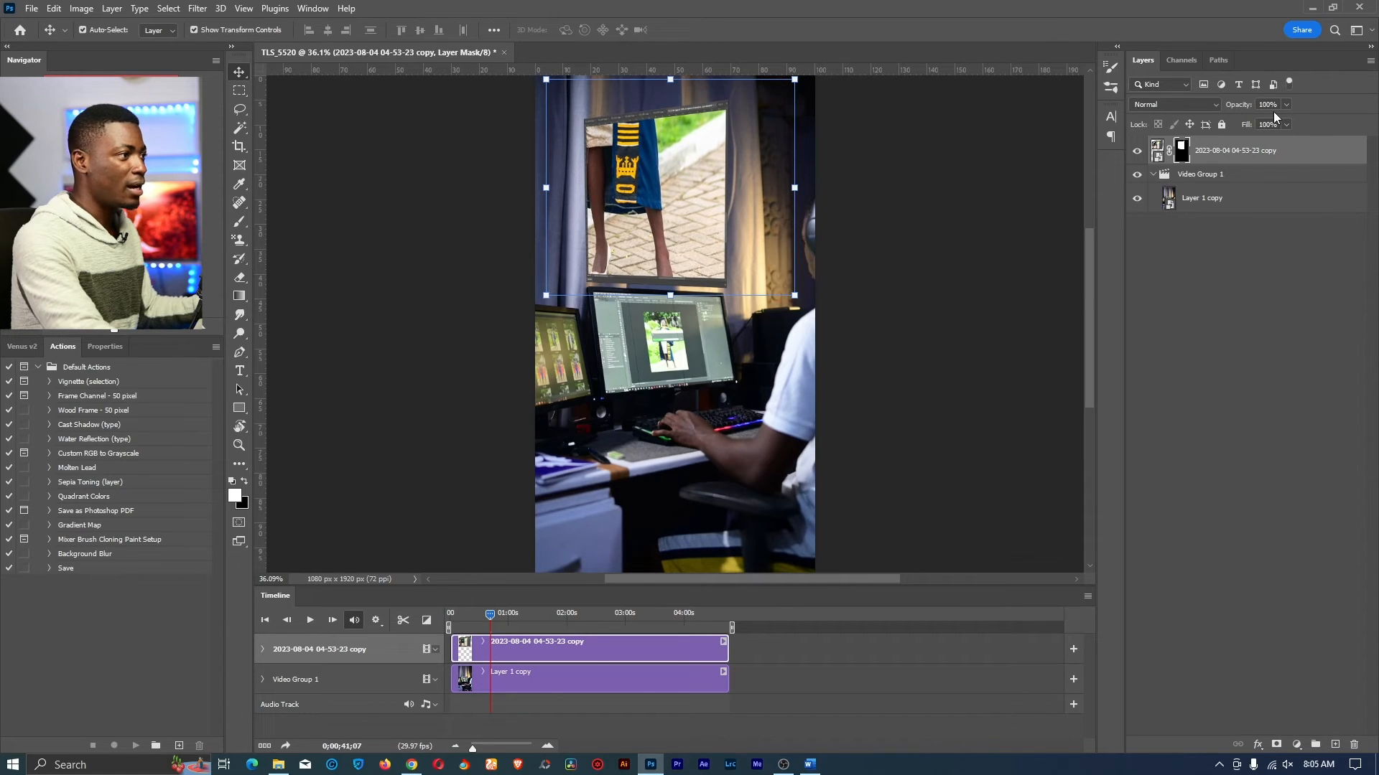
Step: Compare Overlay and Soft Light blend modes on the photo, then apply Lighten
{"action": "left_click", "coordinate": [1174, 105]}
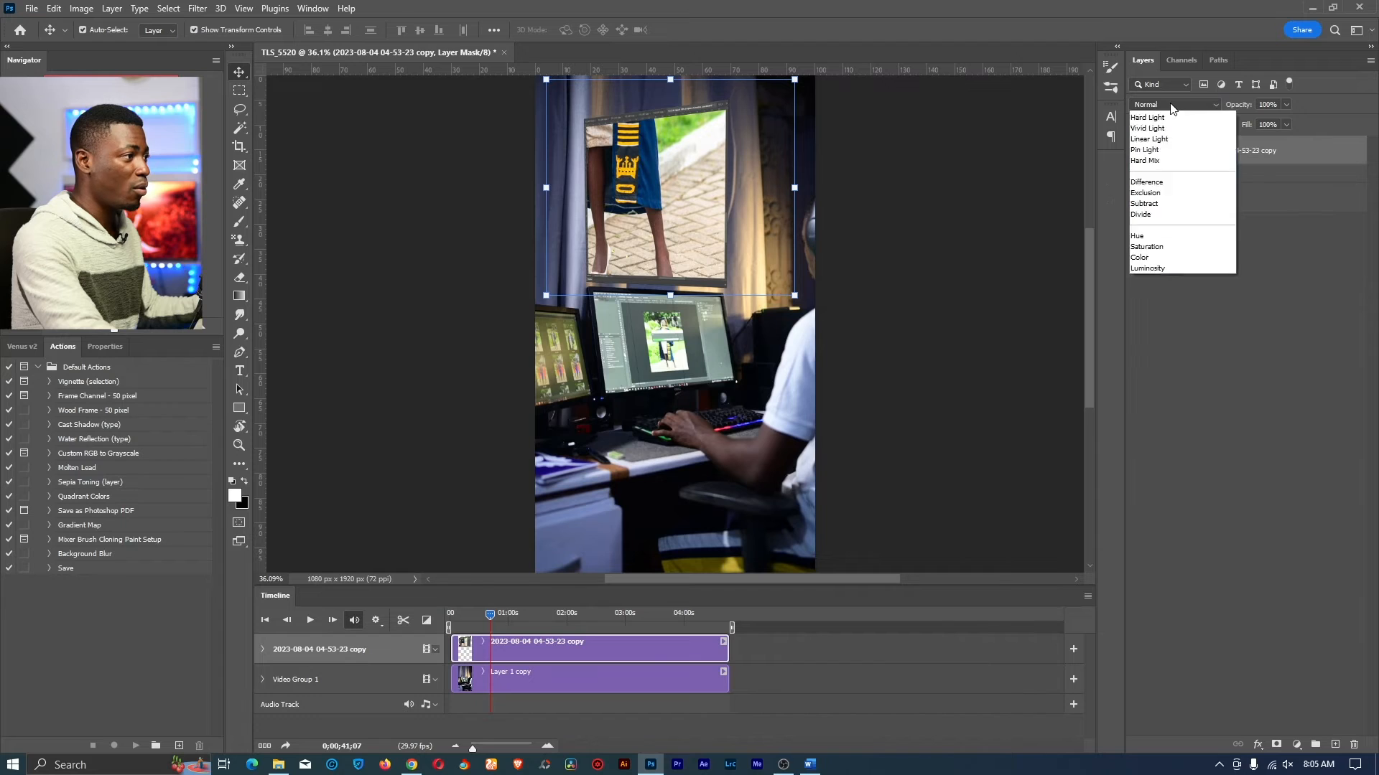
{"action": "left_click", "coordinate": [1143, 278]}
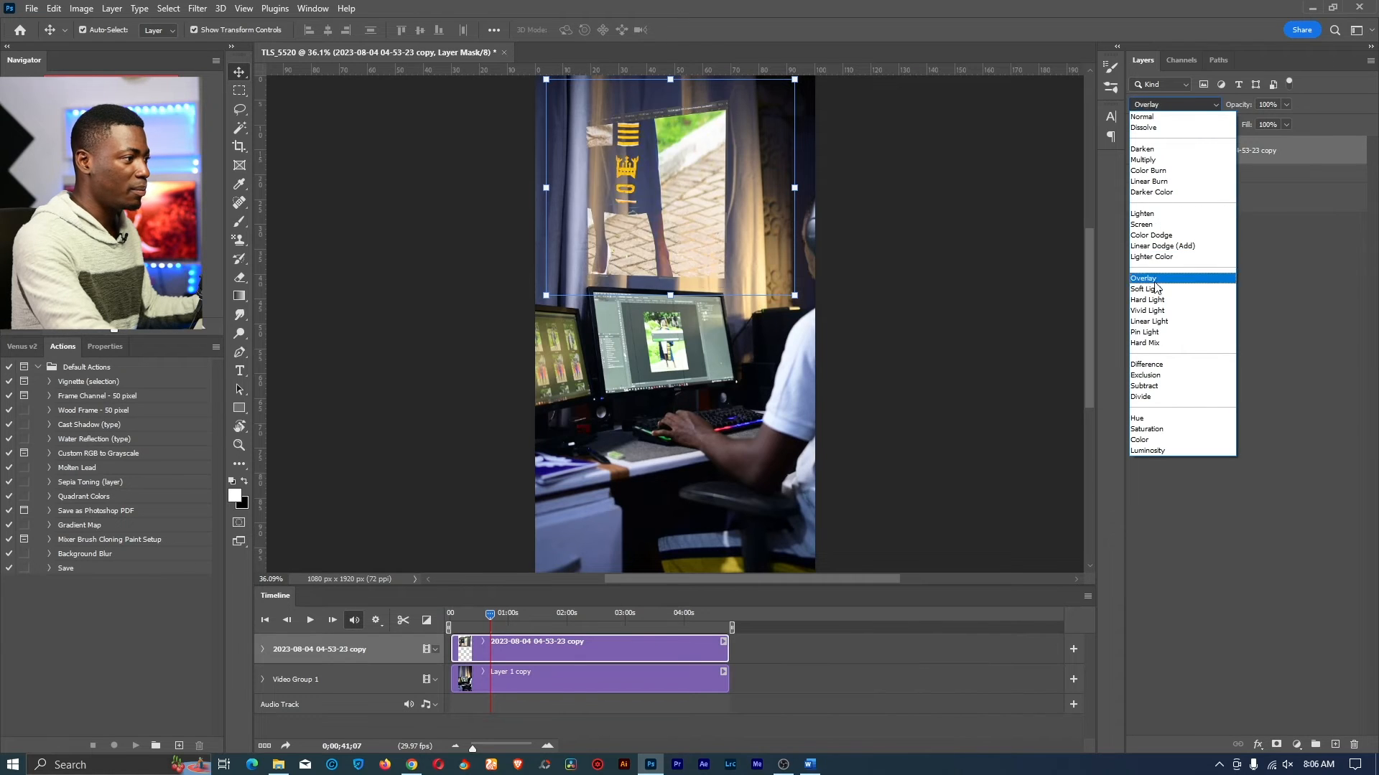
{"action": "left_click", "coordinate": [1146, 289]}
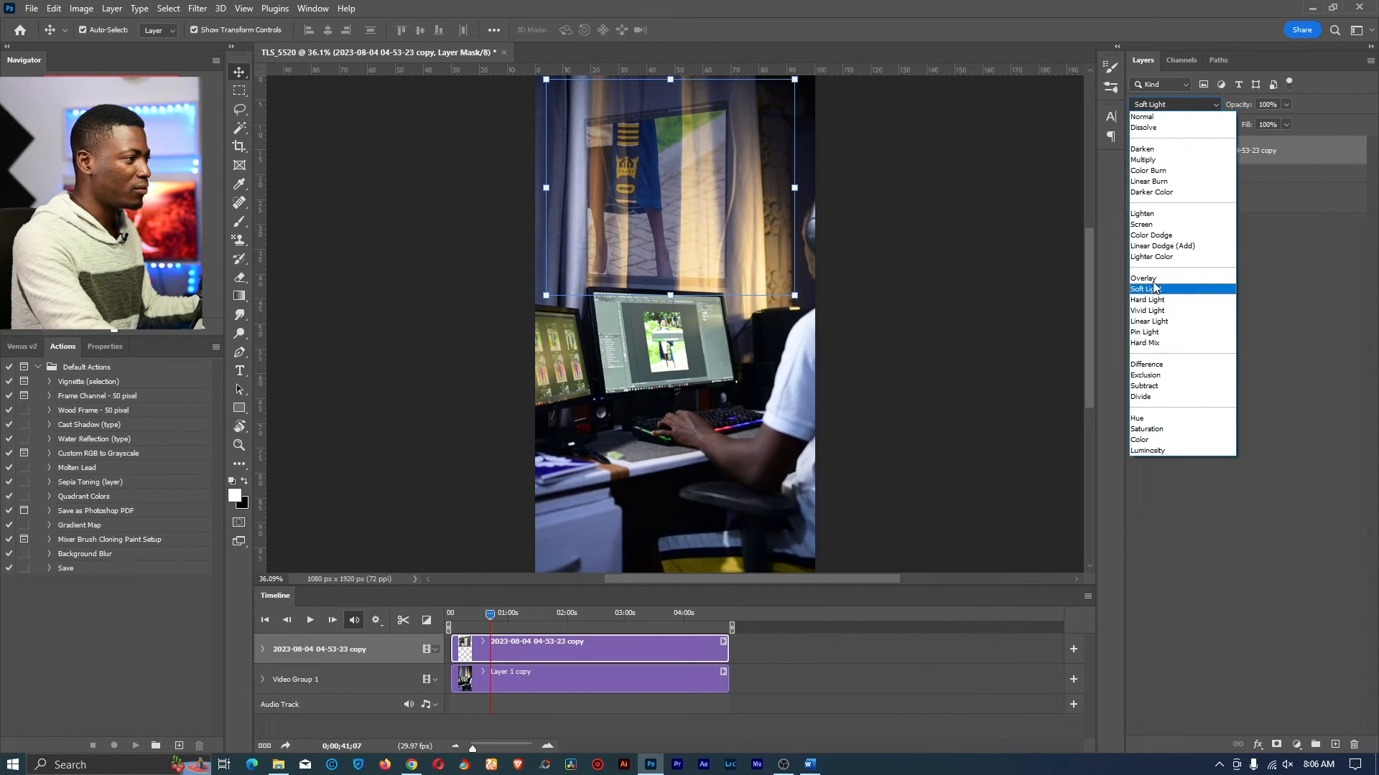
{"action": "left_click", "coordinate": [1141, 213]}
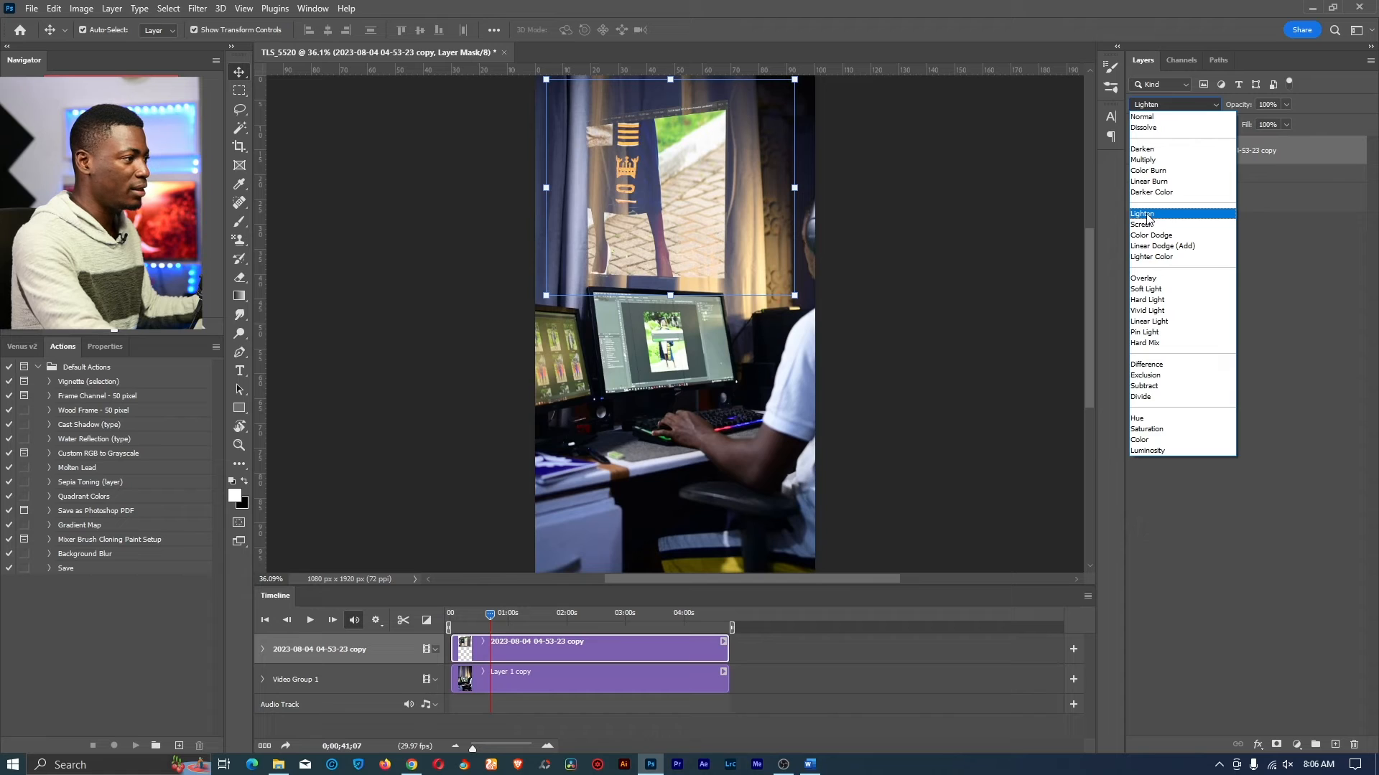
{"action": "left_click", "coordinate": [1143, 214]}
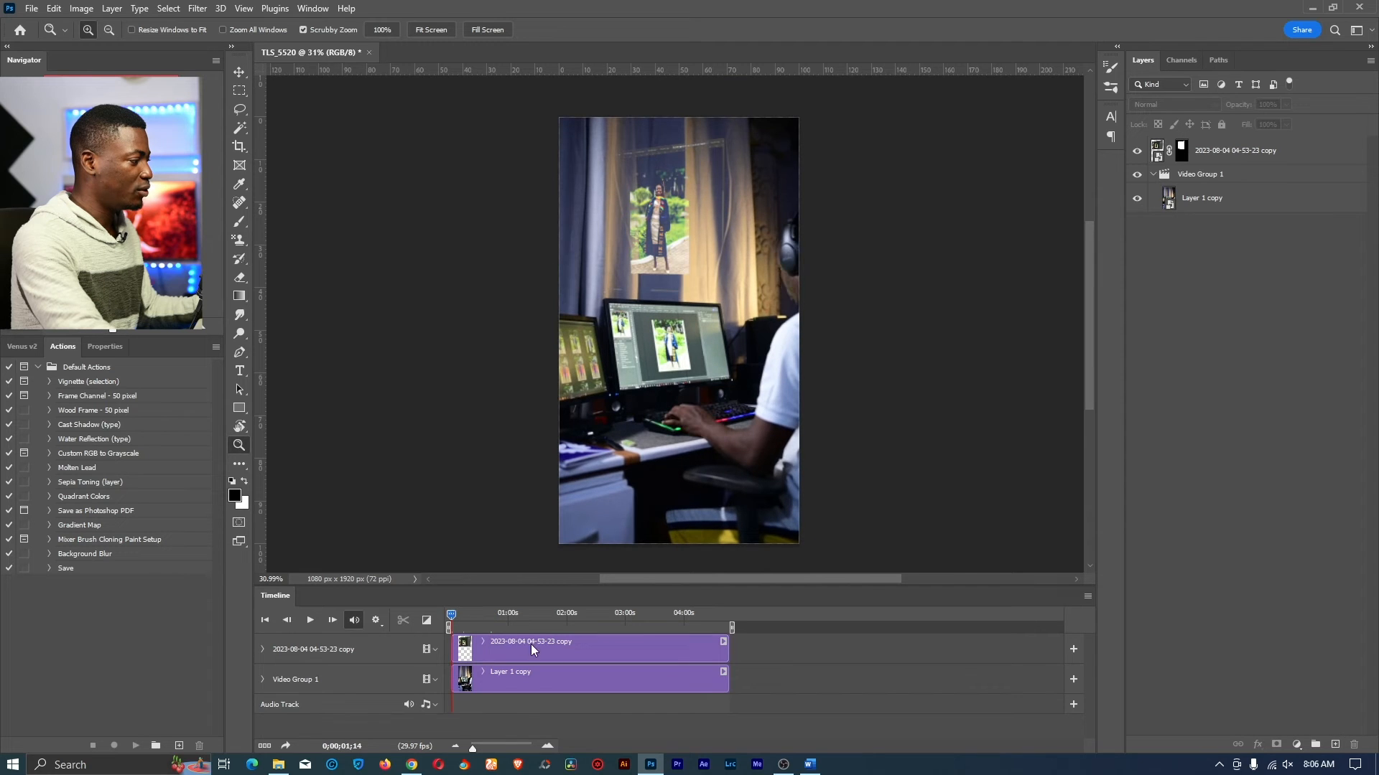
Step: Scrub the timeline to preview a later part of the clip, then try Screen blending
{"action": "left_click", "coordinate": [309, 620]}
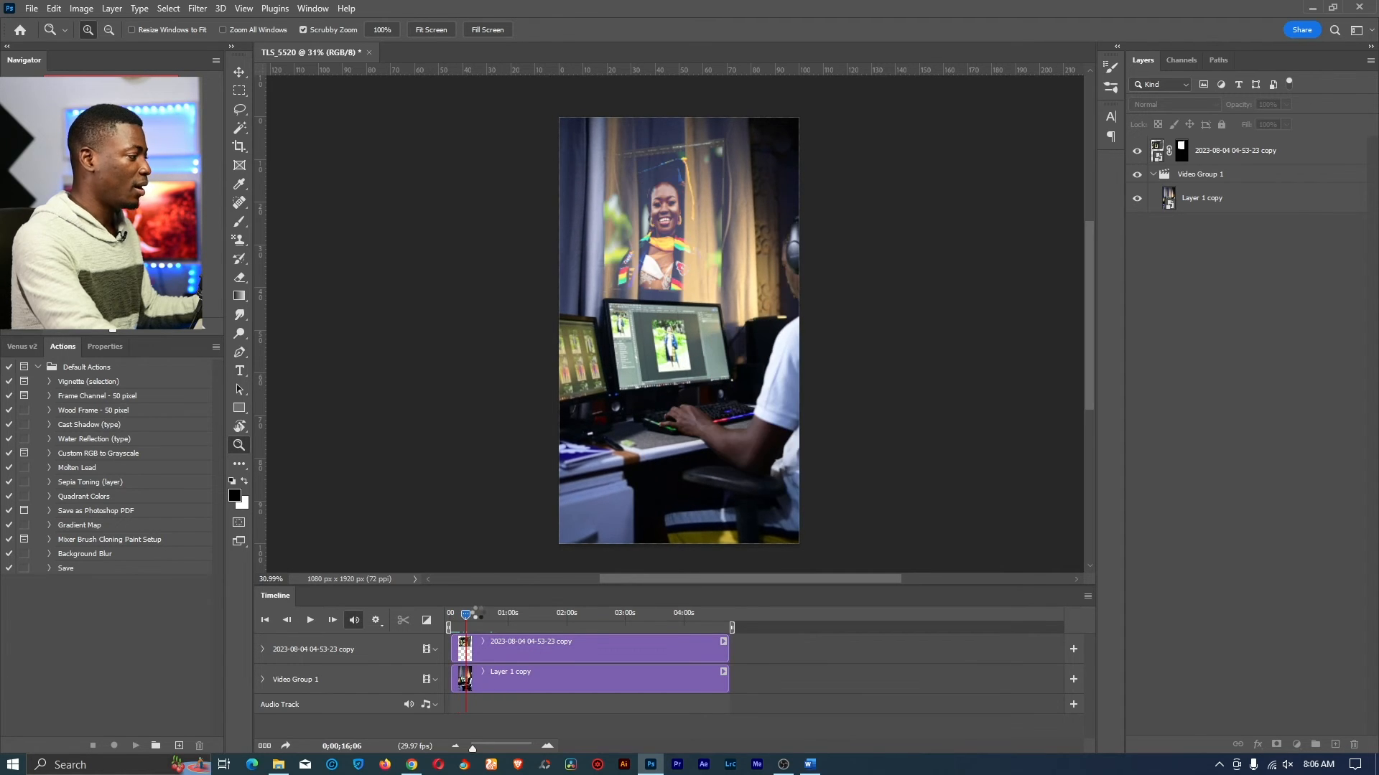
{"action": "left_click_drag", "start_coordinate": [466, 616], "coordinate": [479, 616]}
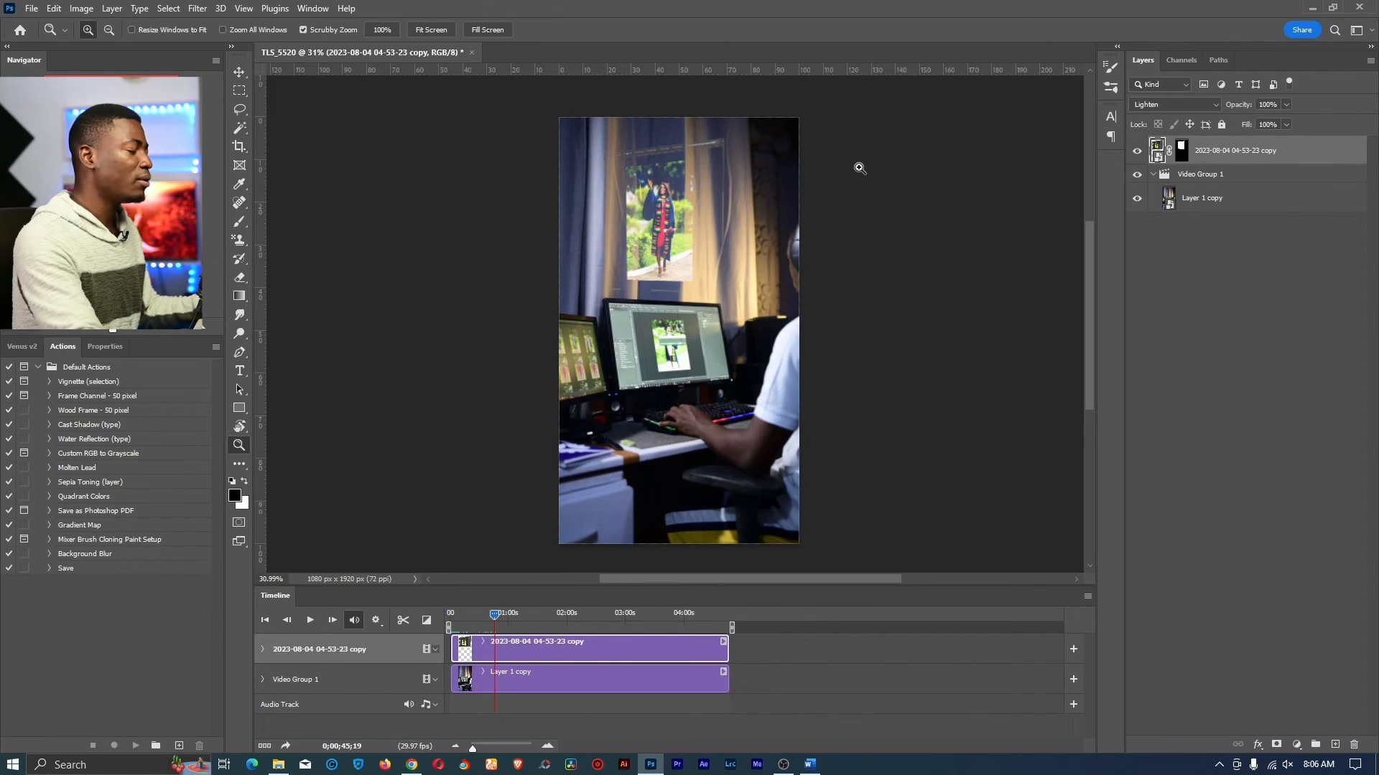
{"action": "mouse_move", "coordinate": [971, 191]}
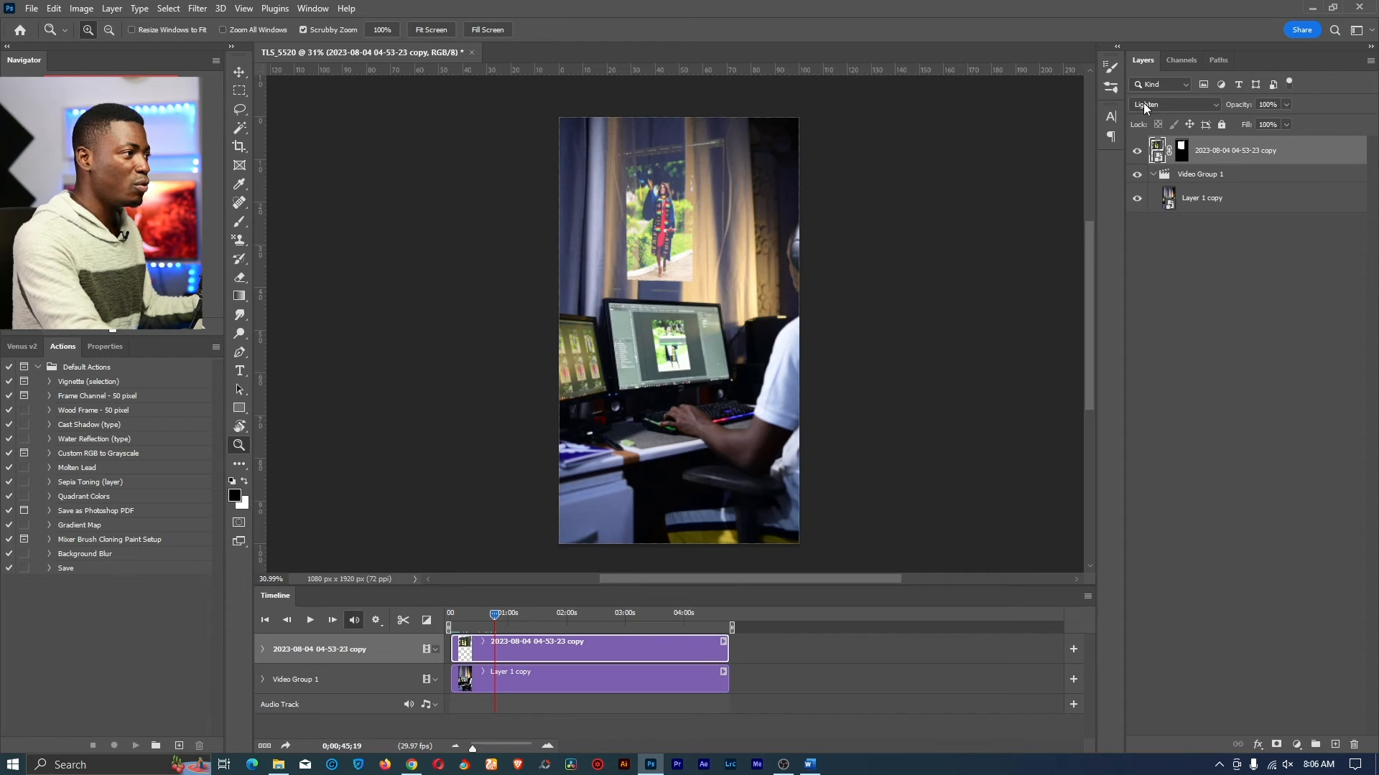
{"action": "left_click", "coordinate": [1174, 105]}
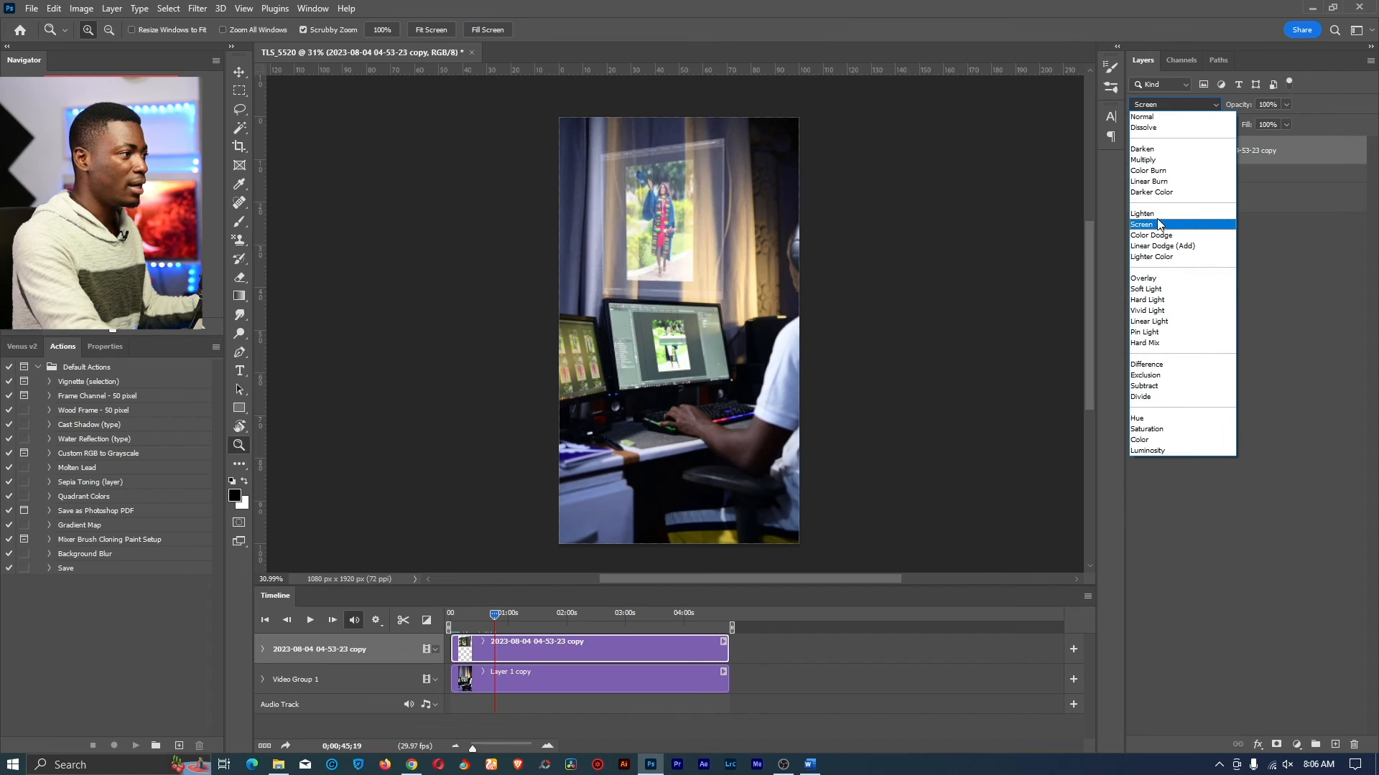
{"action": "left_click", "coordinate": [1142, 116]}
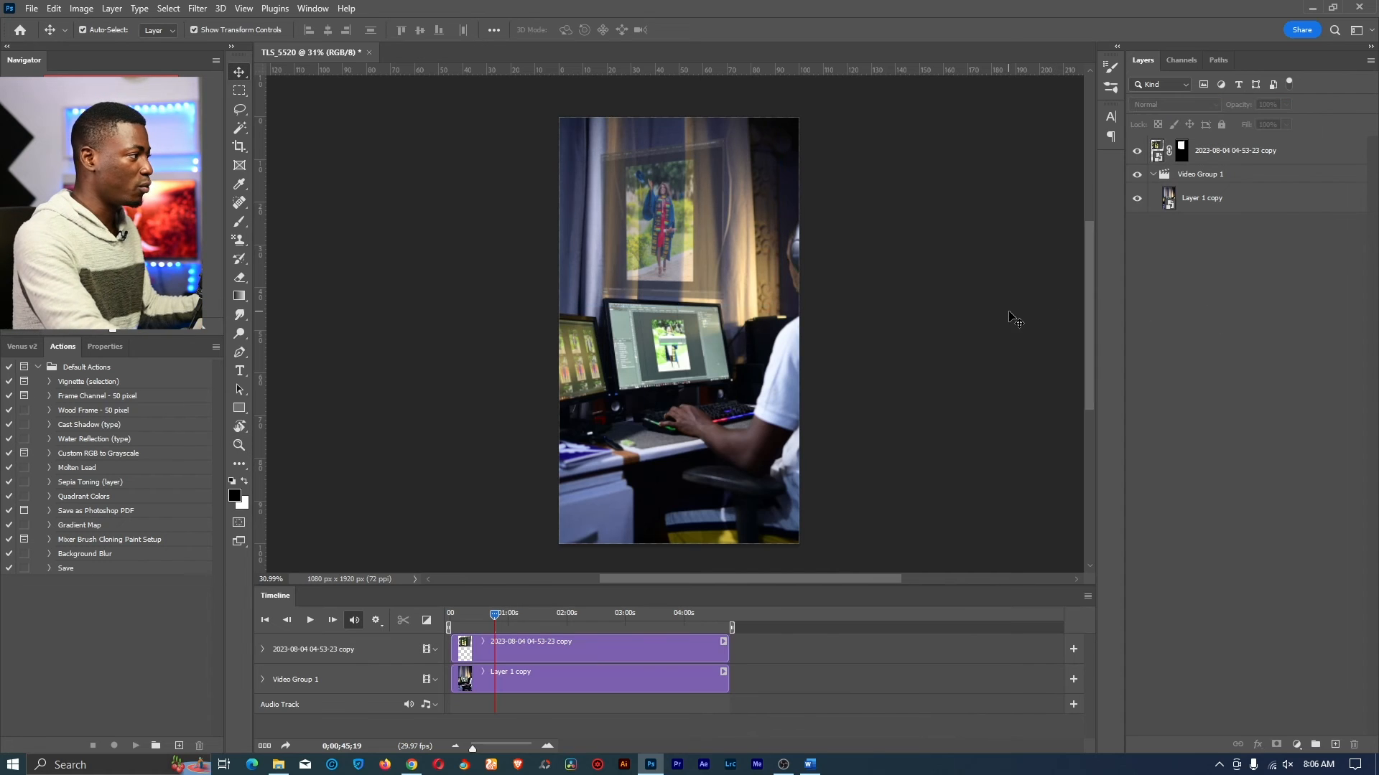
{"action": "left_click", "coordinate": [31, 8]}
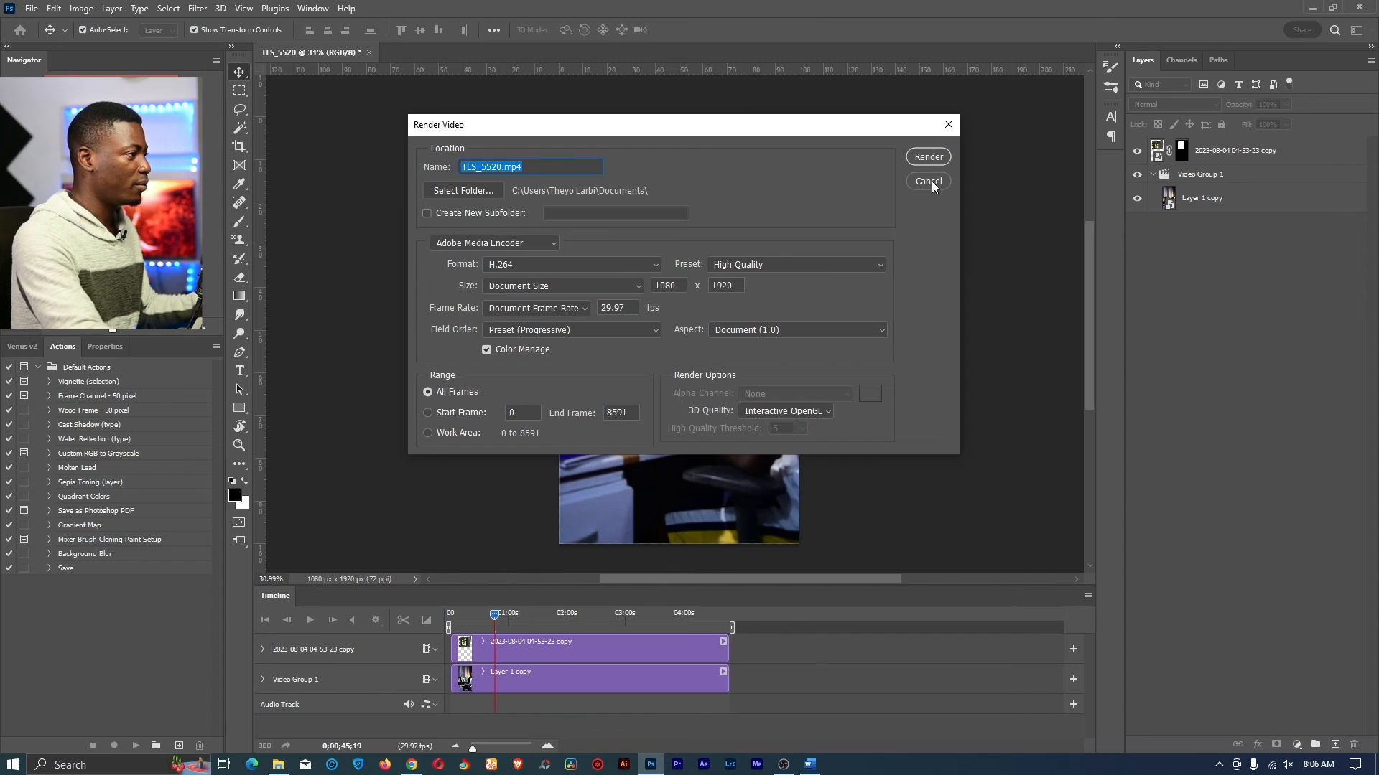
{"action": "left_click", "coordinate": [927, 180]}
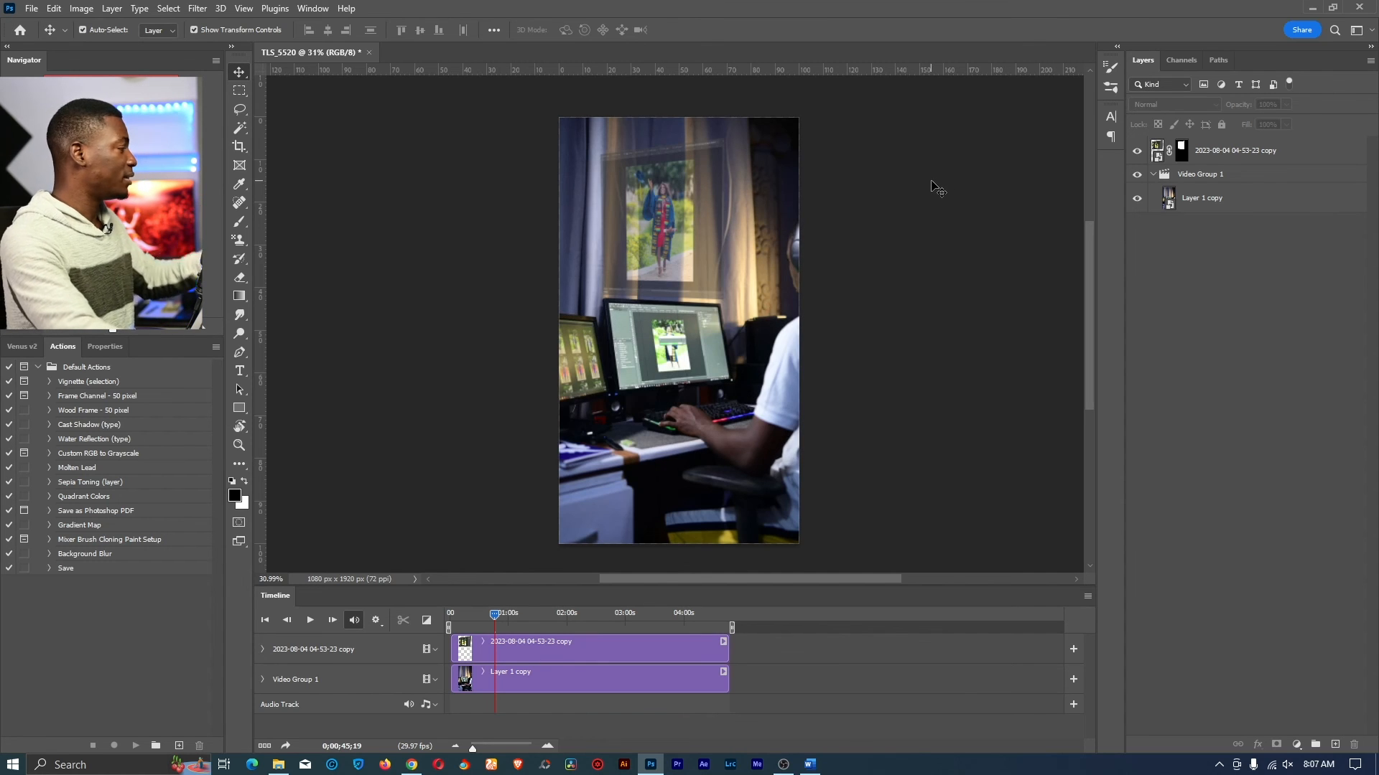